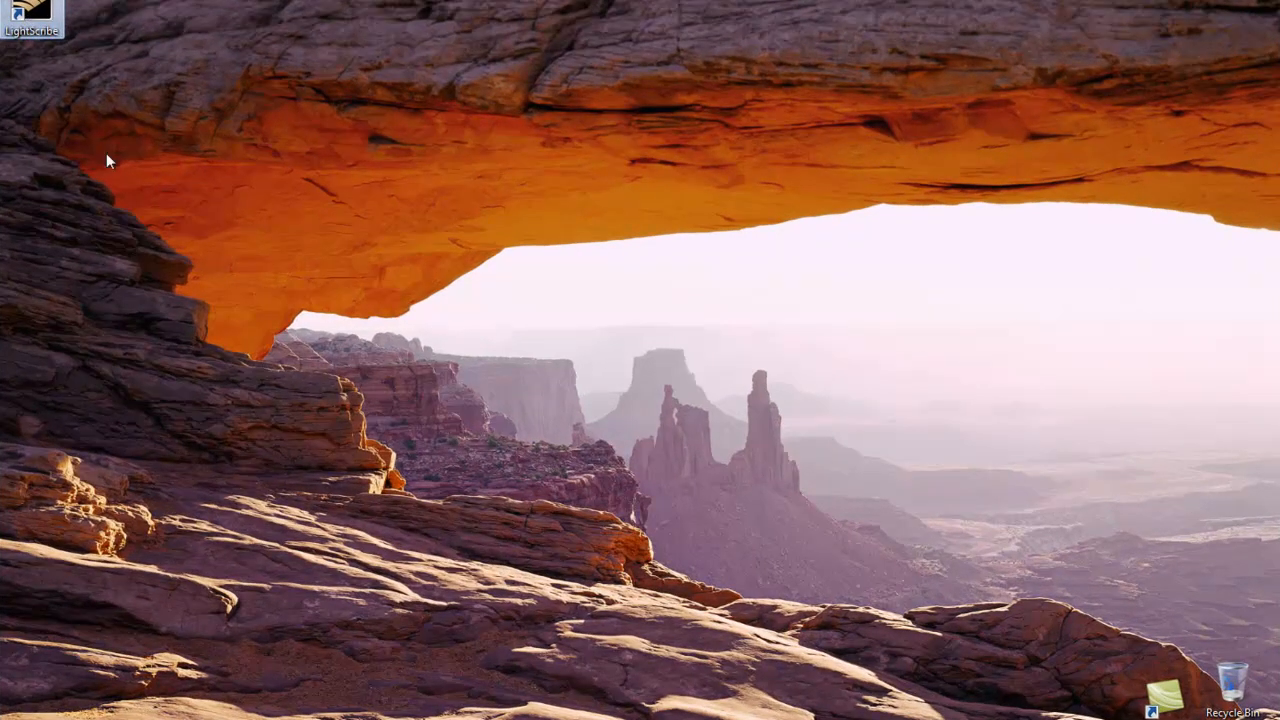
Launch LightScribe from the desktop shortcut and acknowledge the insert-disc notice
double_click(30, 10)
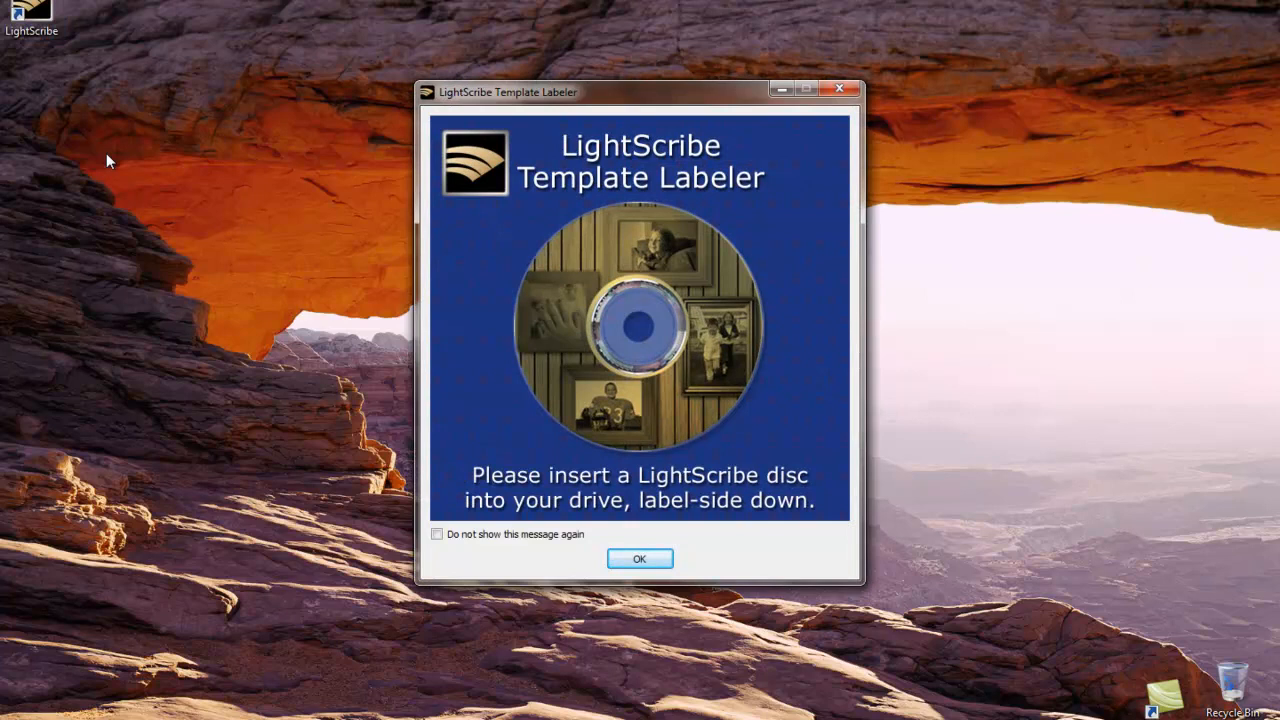
mouse_move(128, 210)
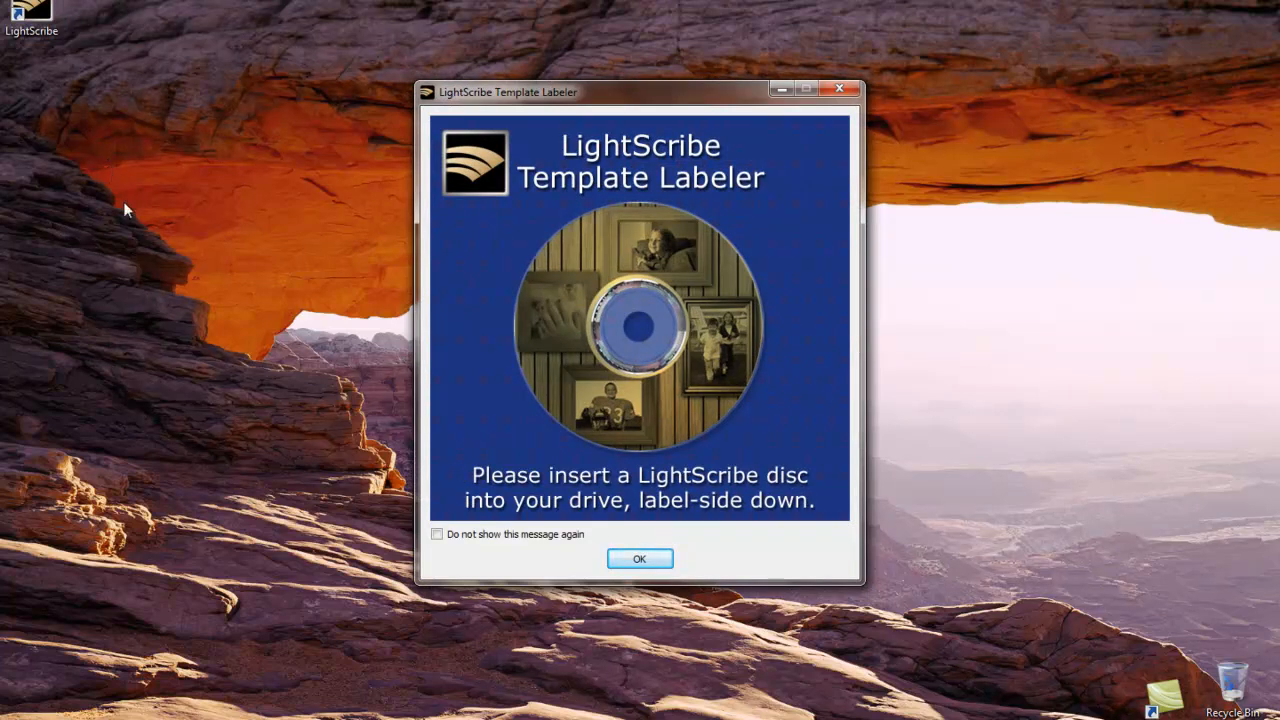
mouse_move(480, 564)
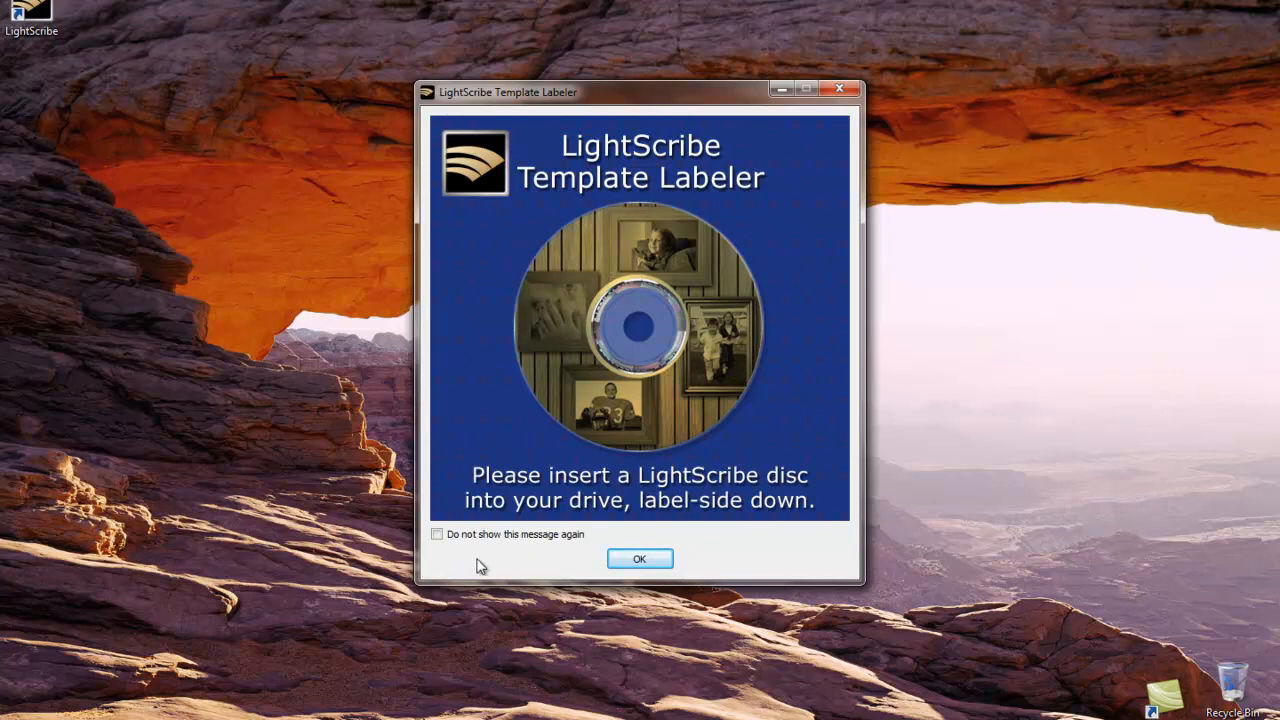
mouse_move(490, 556)
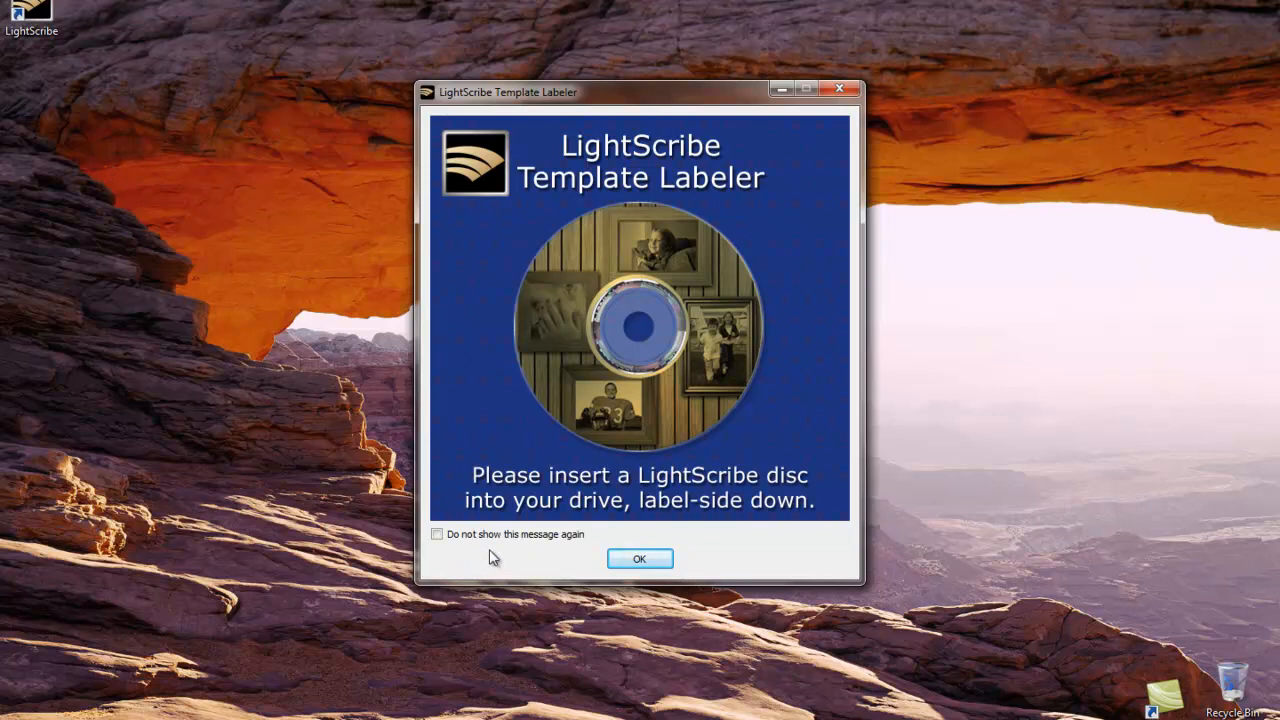
mouse_move(564, 560)
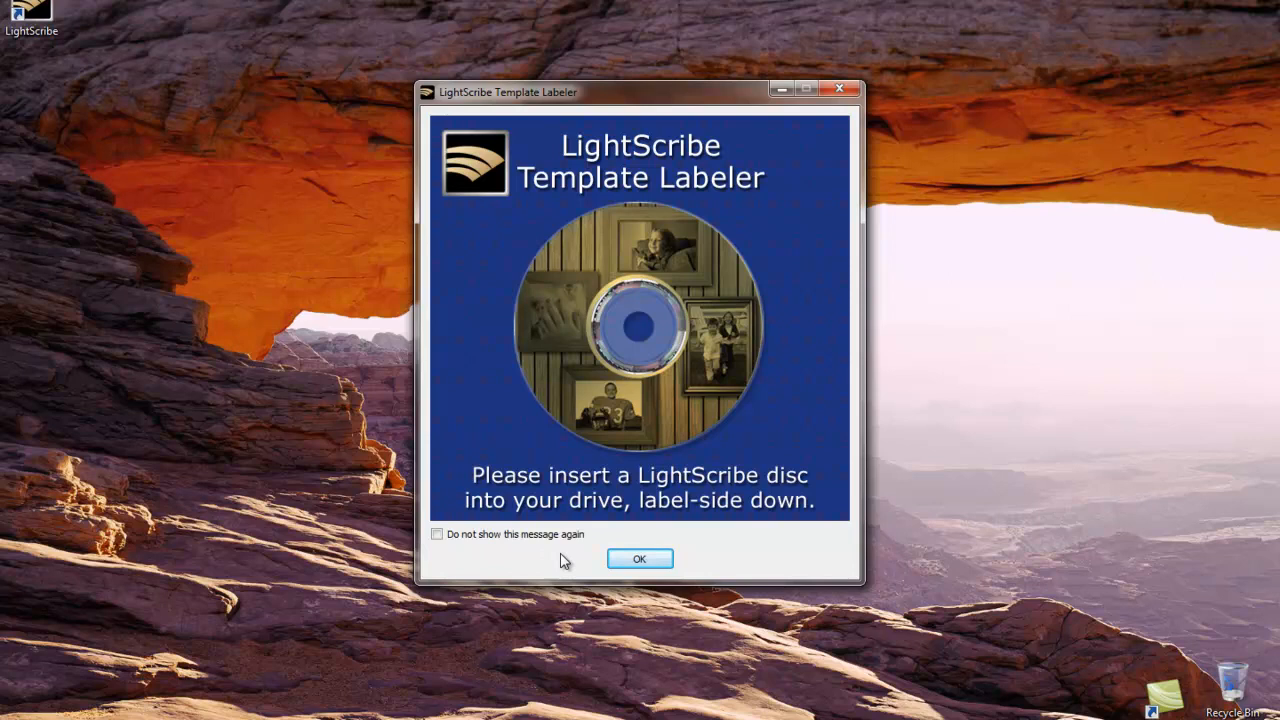
left_click(640, 558)
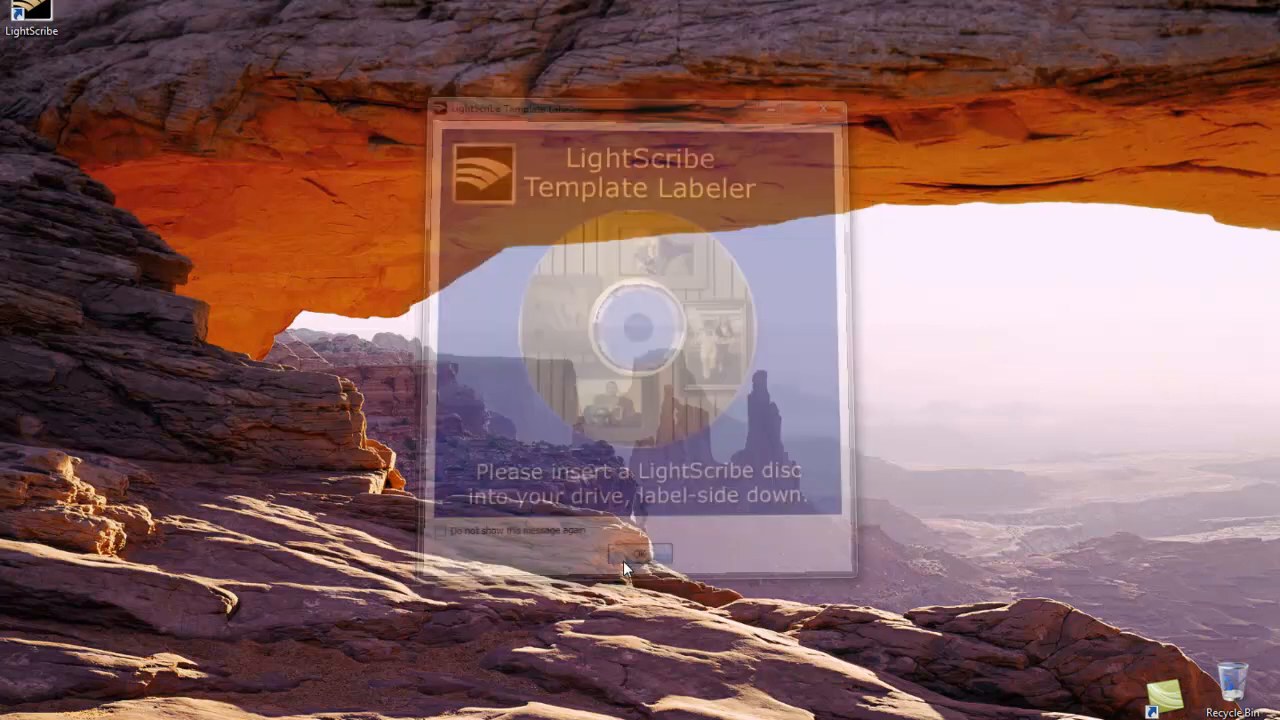
Choose the guitars-and-drums music template and set its banner text to 'Songs'
left_click(640, 552)
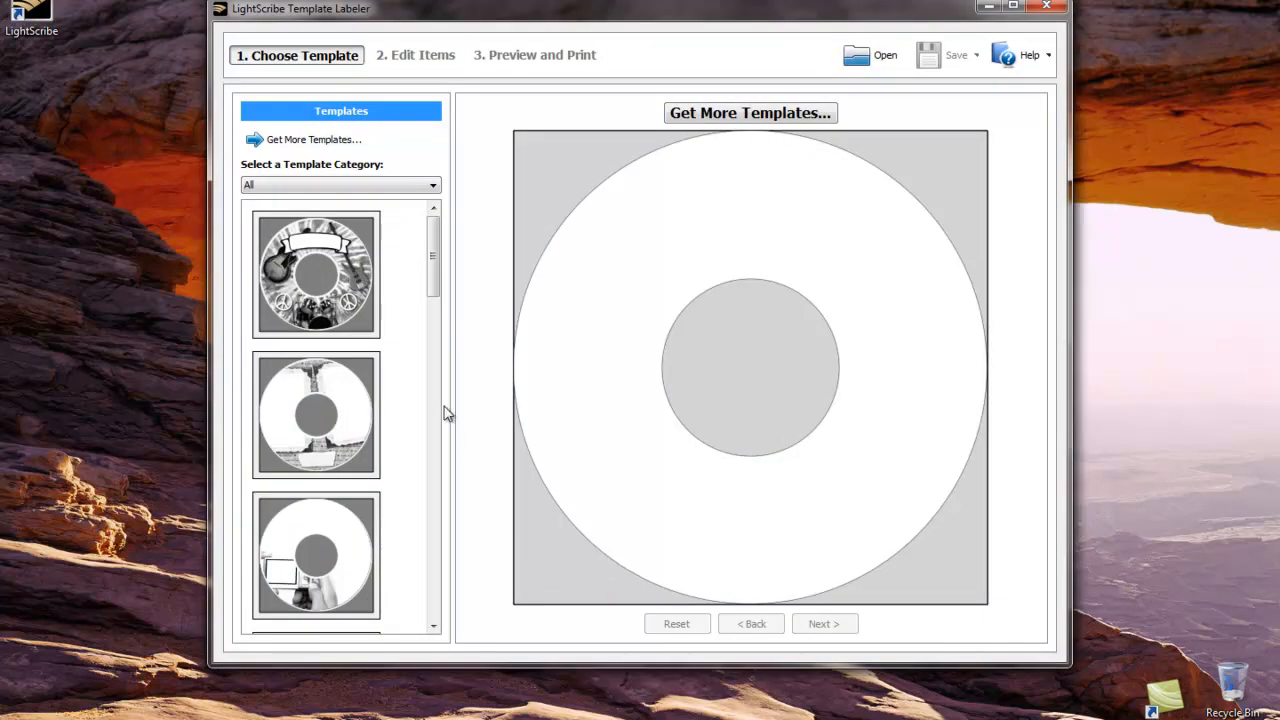
scroll("down", 3)
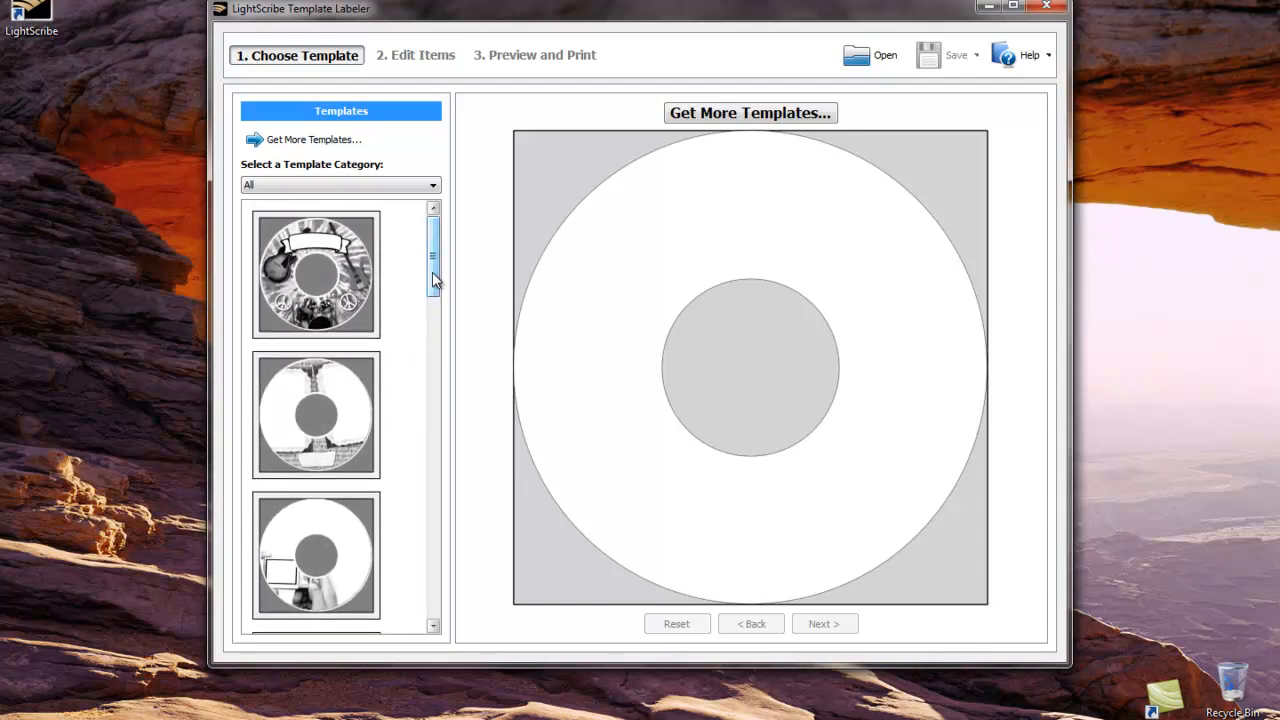
mouse_move(408, 288)
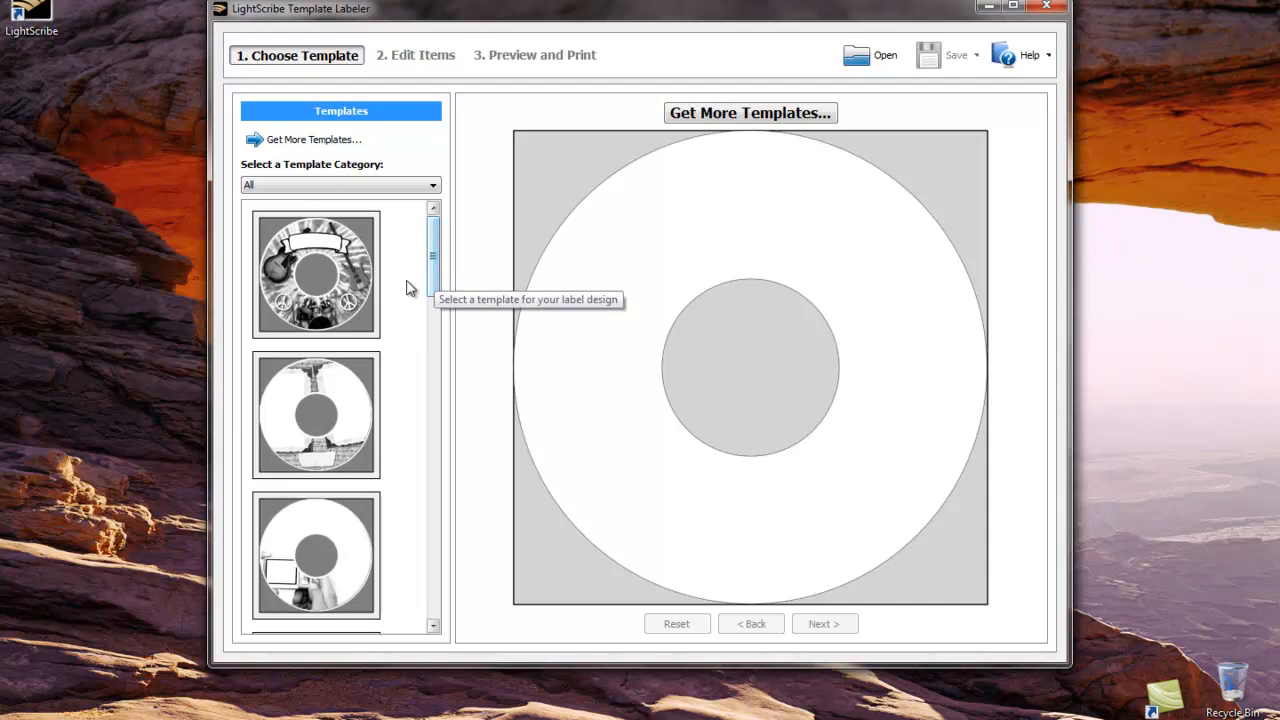
left_click(316, 276)
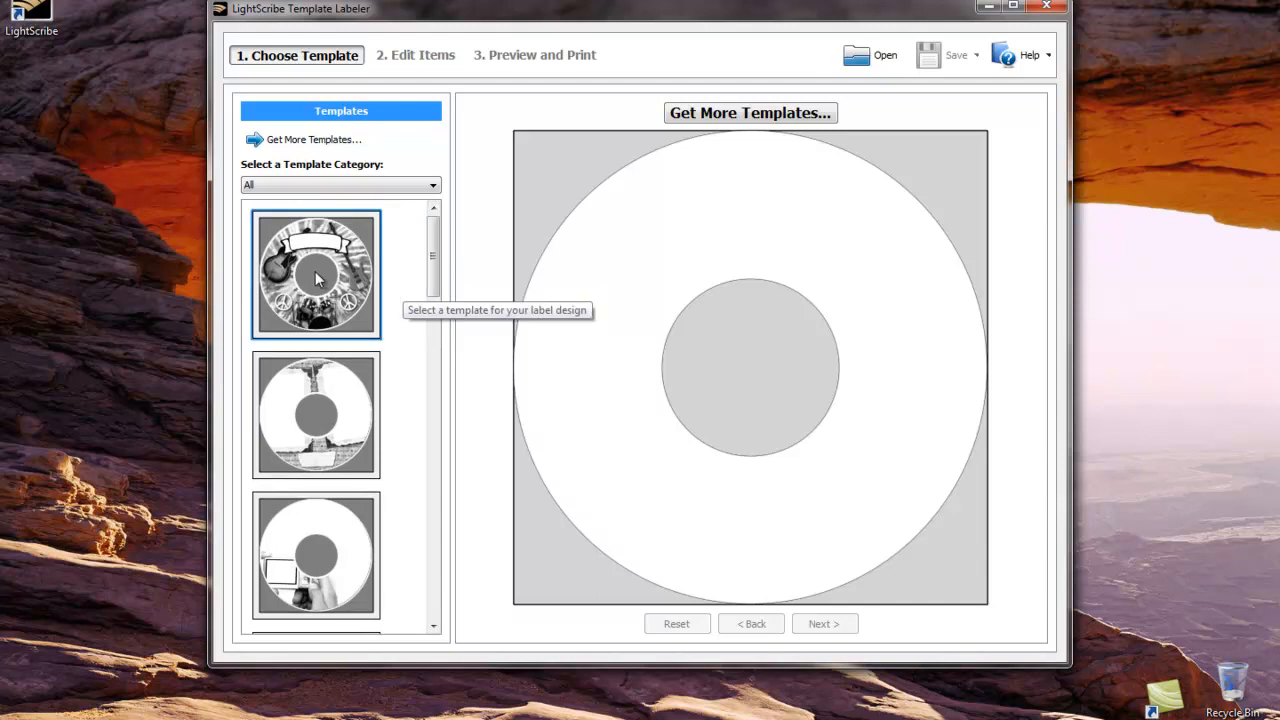
left_click(316, 276)
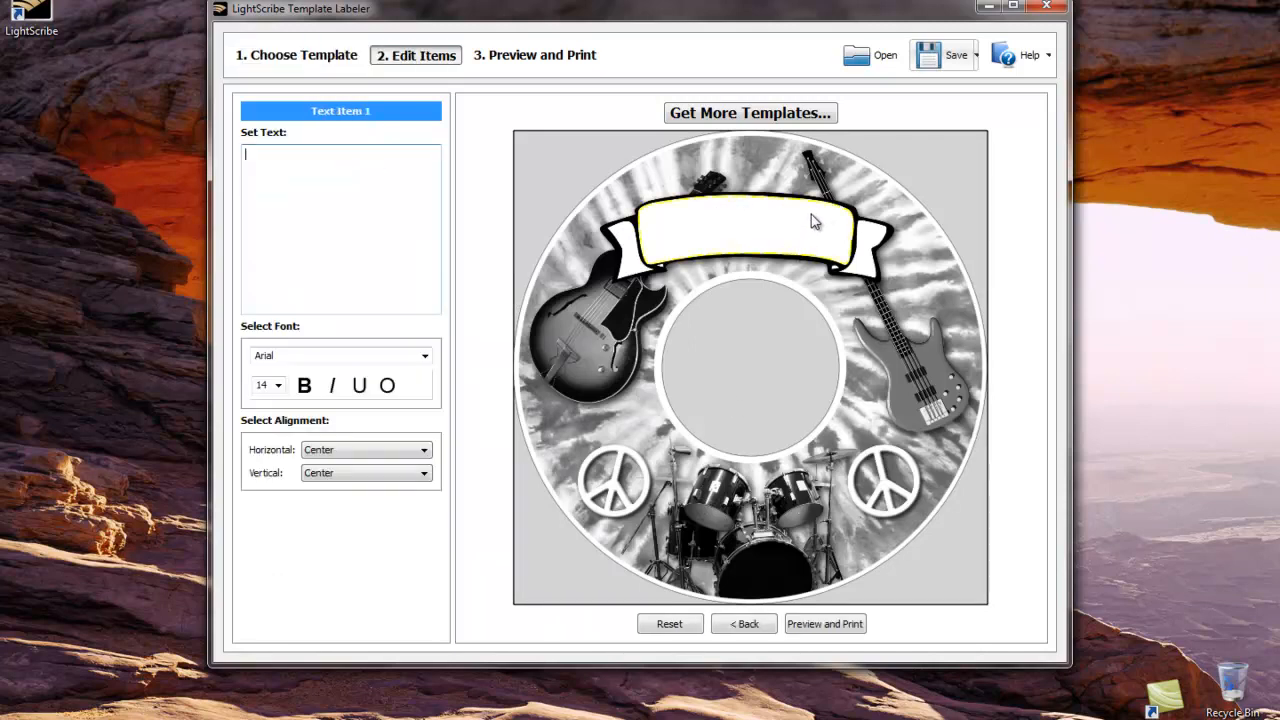
mouse_move(956, 232)
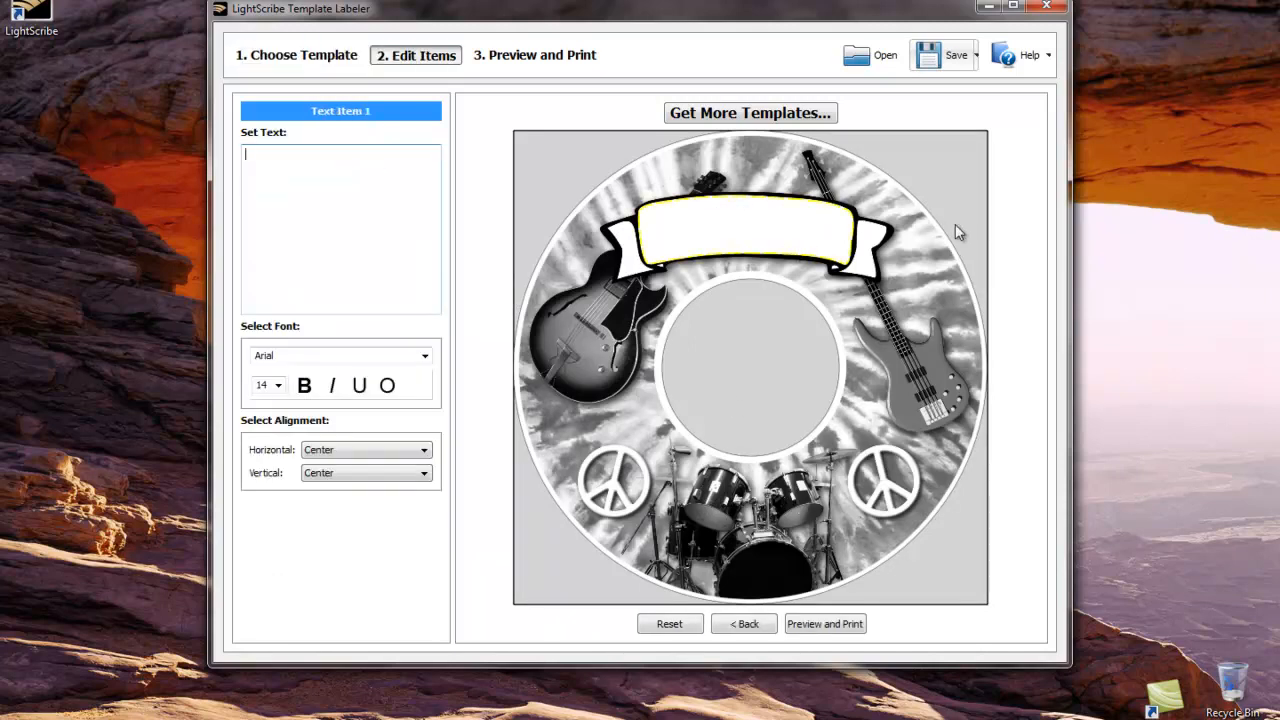
type("Songs")
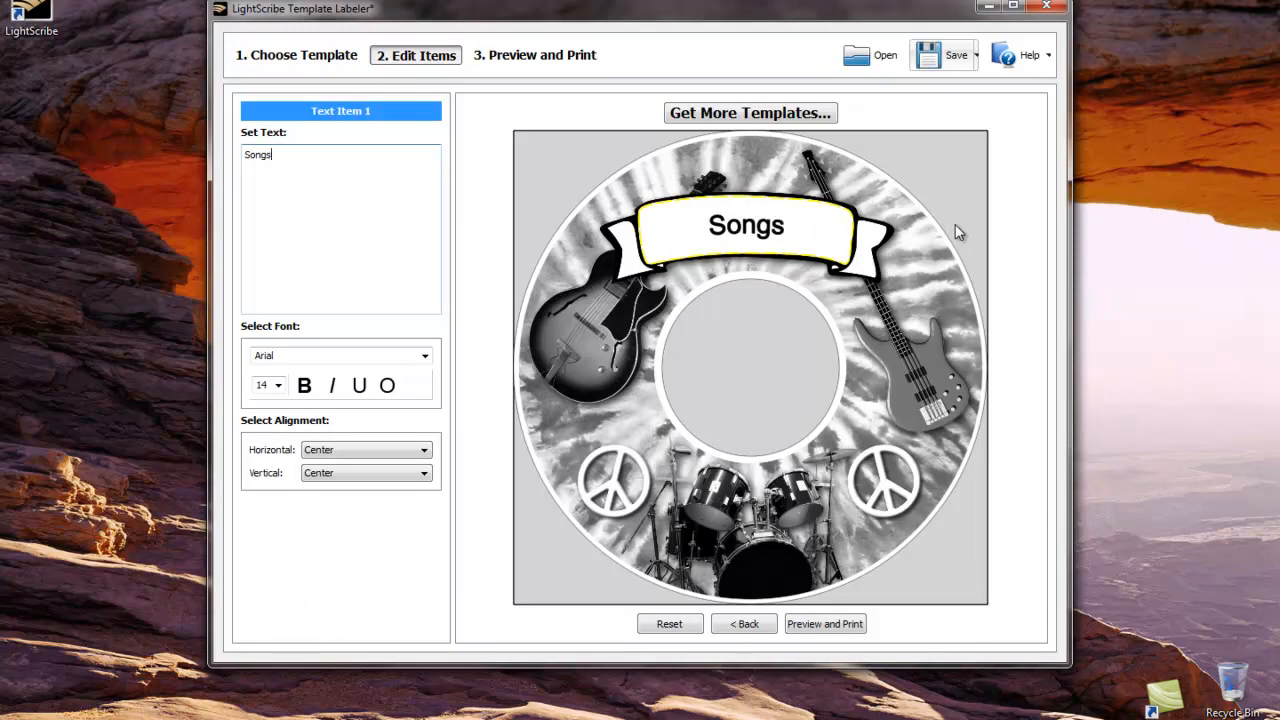
mouse_move(952, 232)
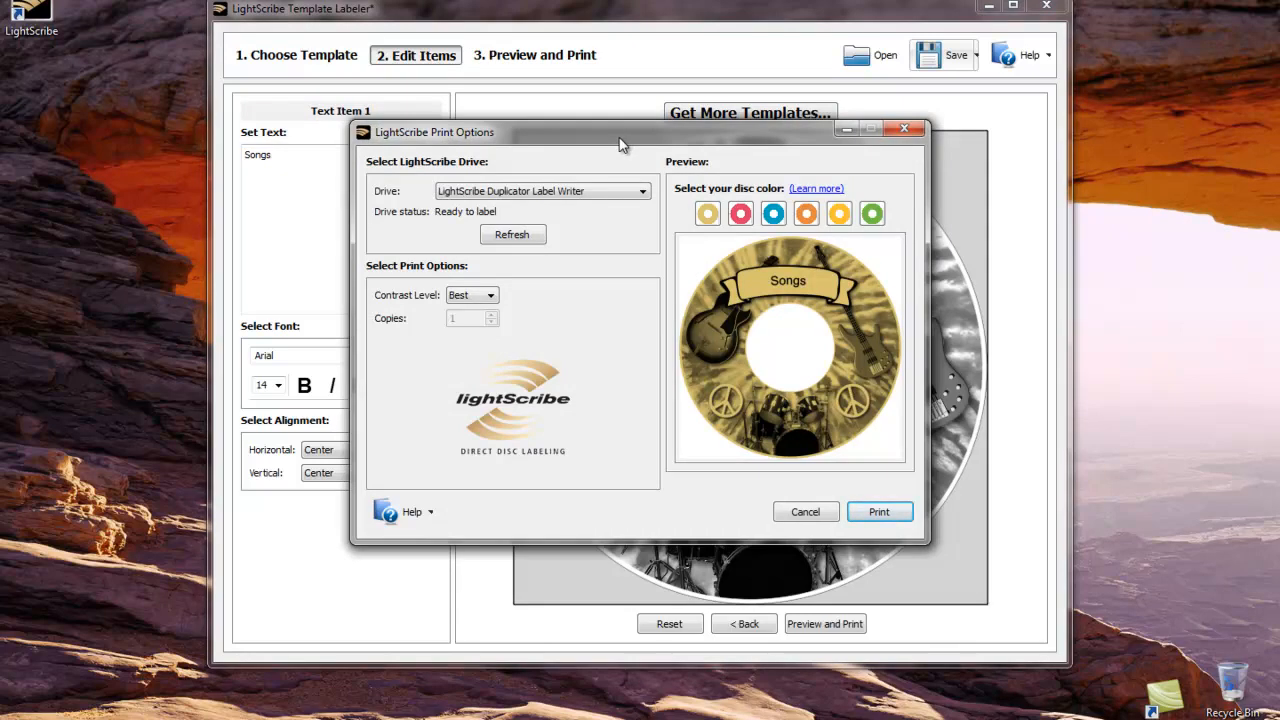
mouse_move(652, 188)
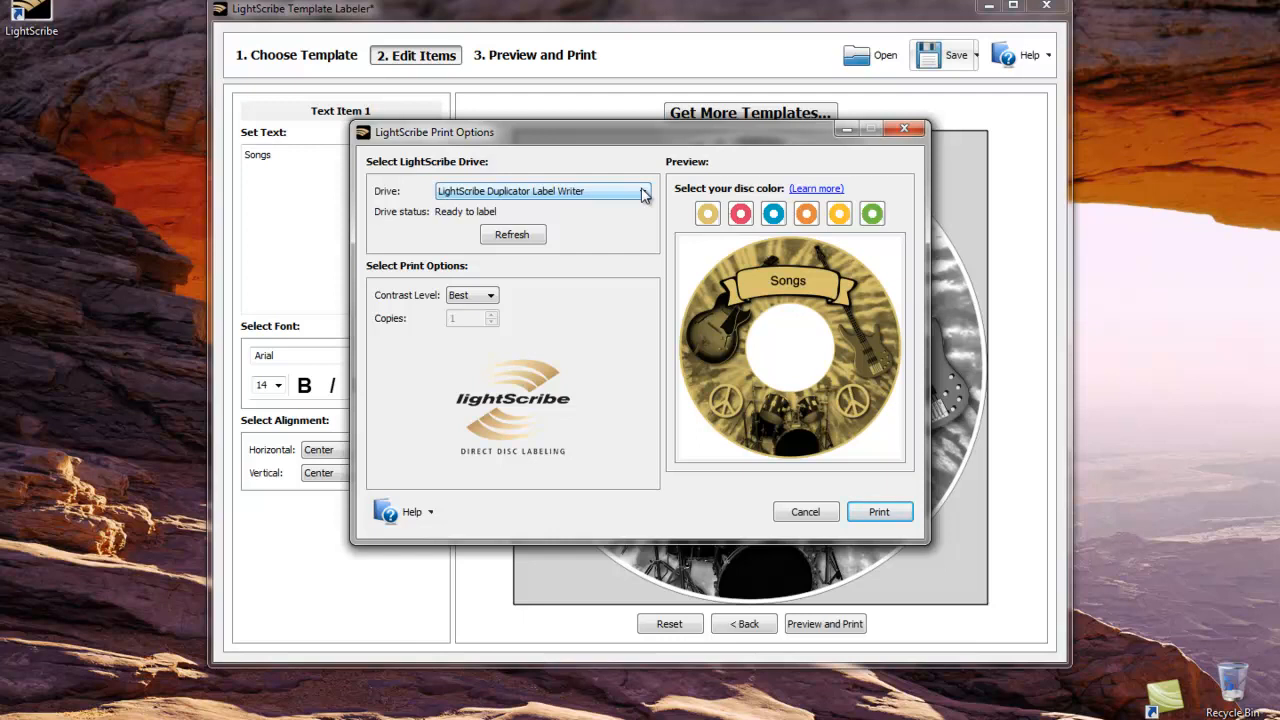
Check the labeling drive and preview the label on green, then gold disc colour
left_click(642, 192)
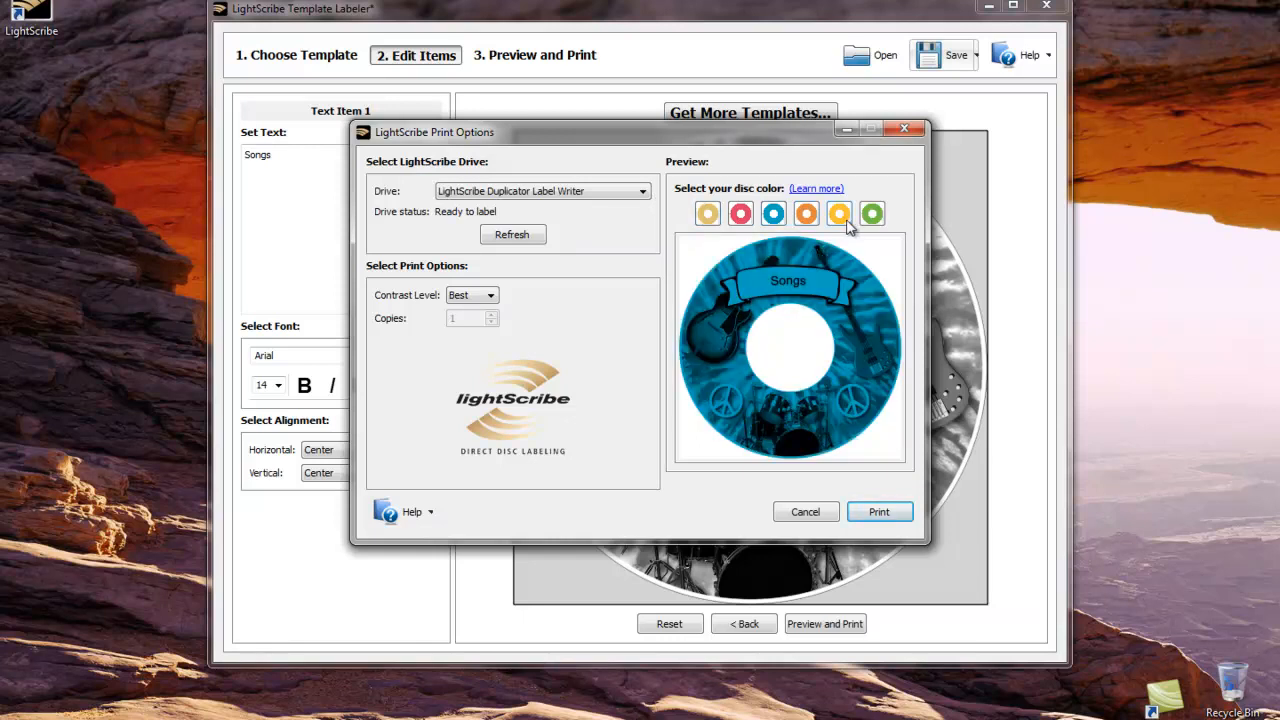
left_click(872, 212)
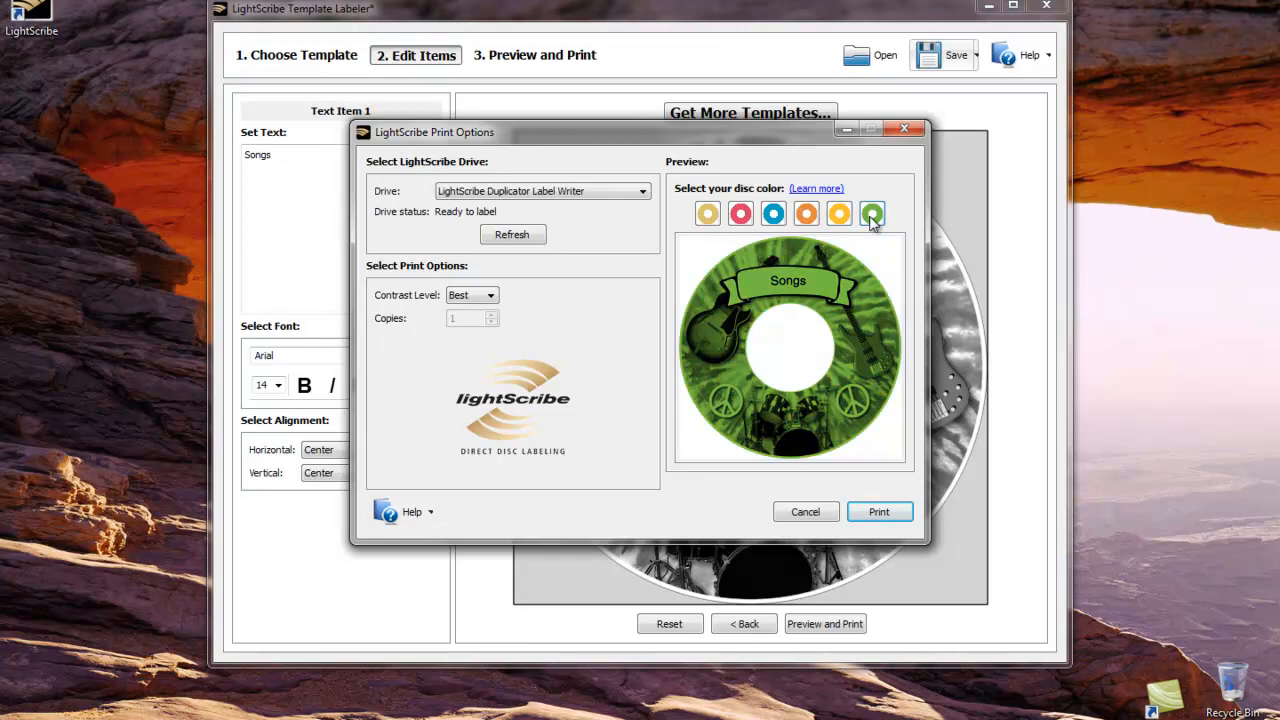
left_click(840, 212)
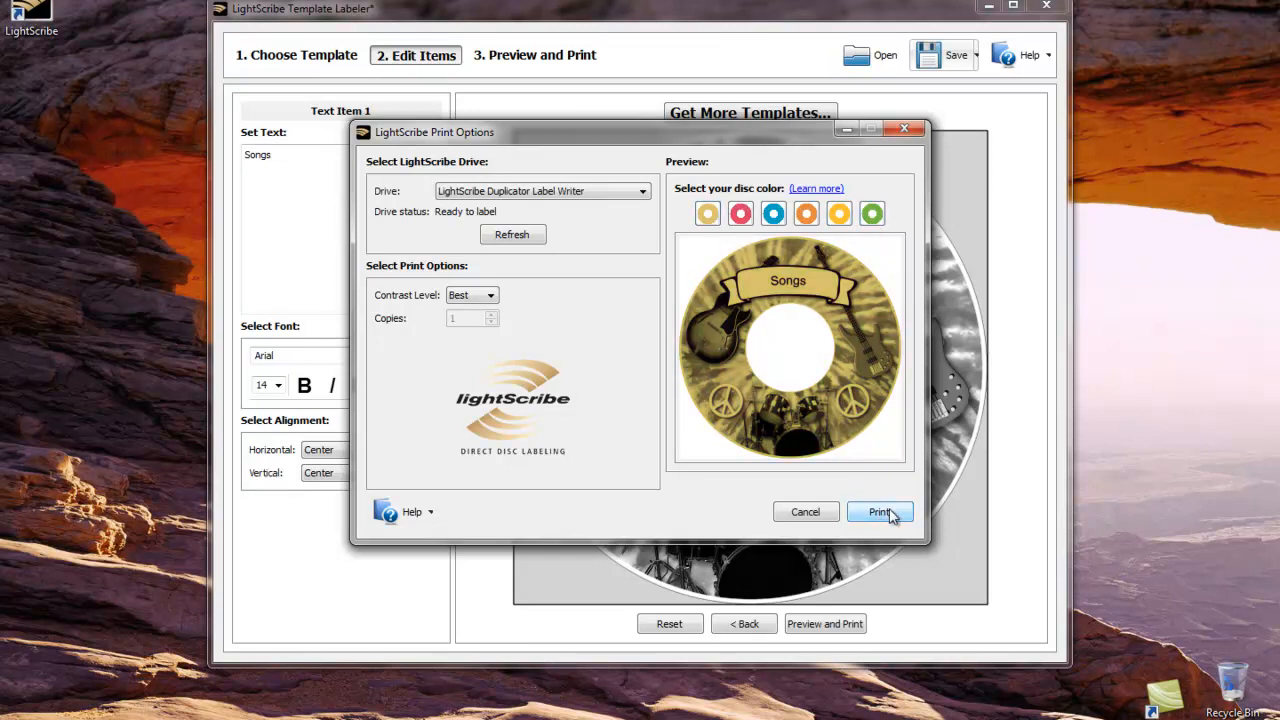
Save the label as a LightScribe image file (*.lsi) named Music on the Desktop
left_click(878, 512)
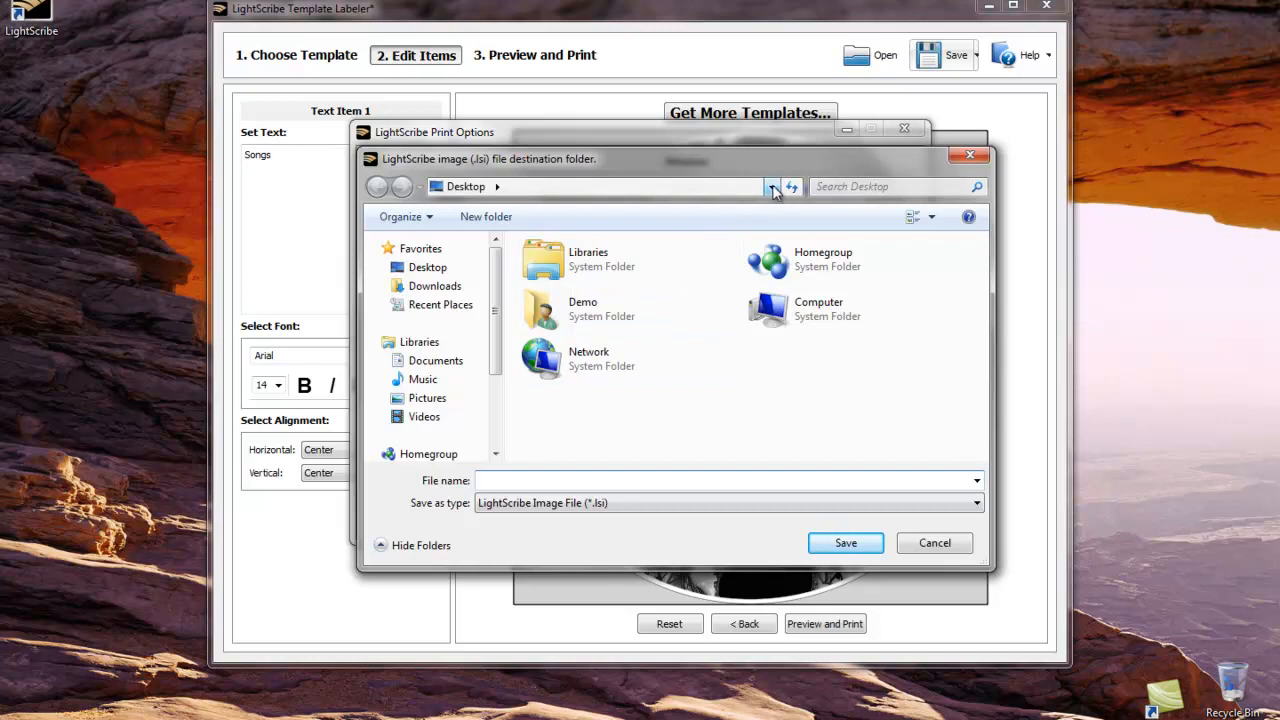
mouse_move(772, 188)
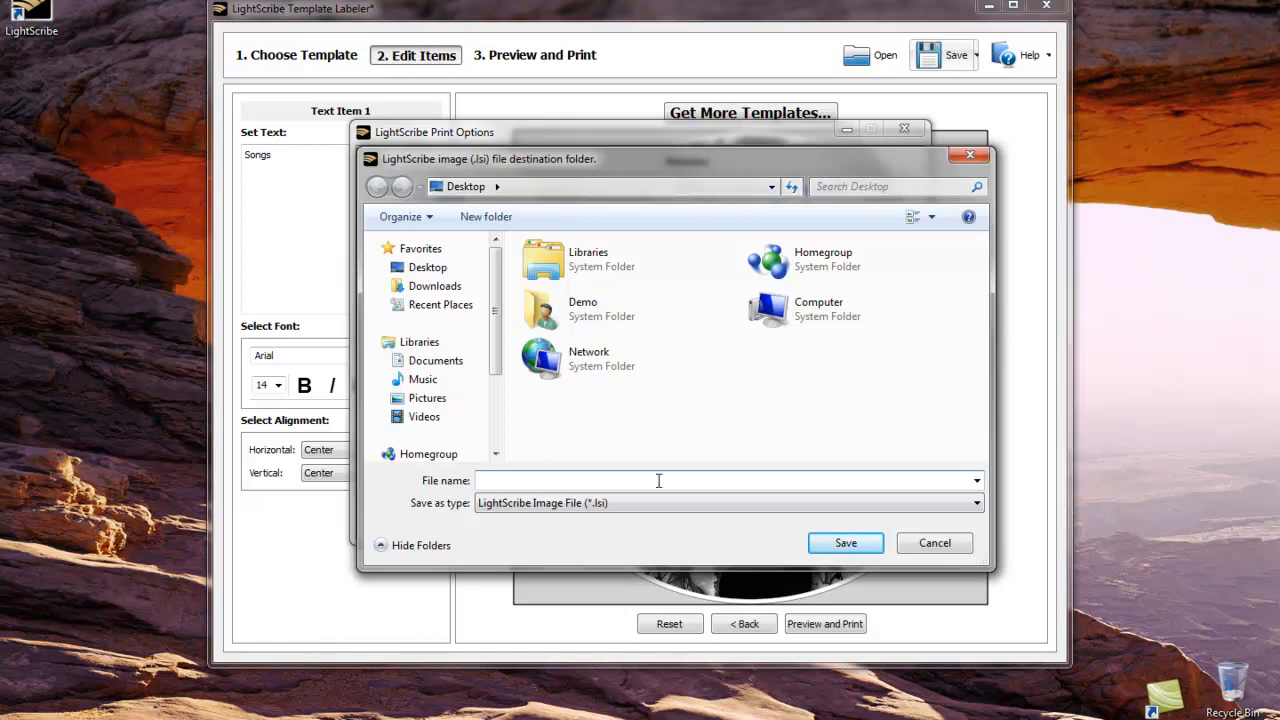
mouse_move(660, 480)
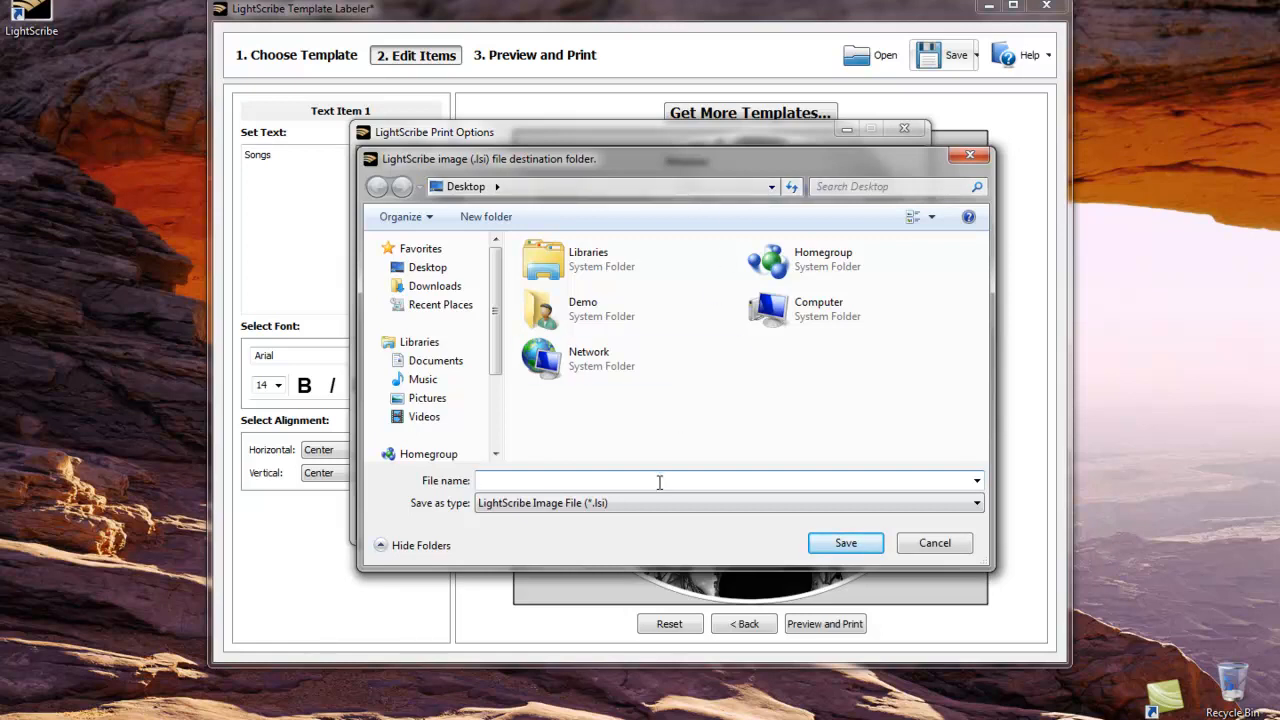
type("Music")
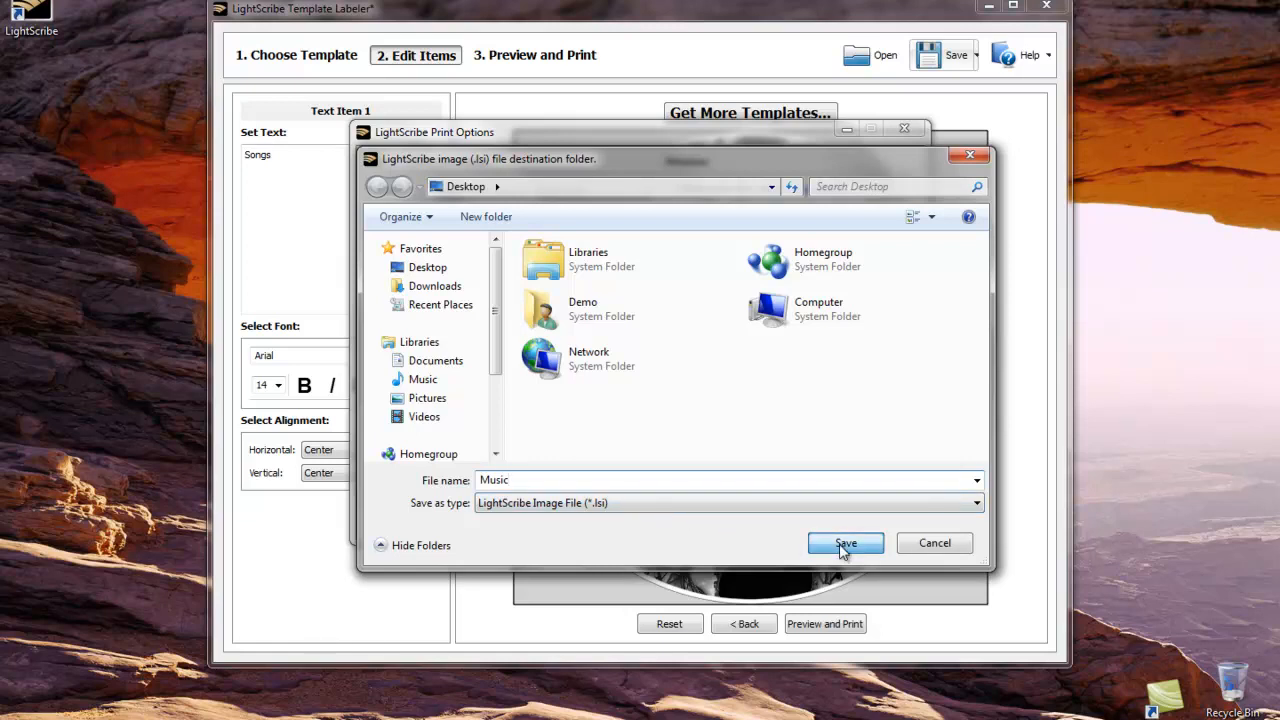
left_click(844, 544)
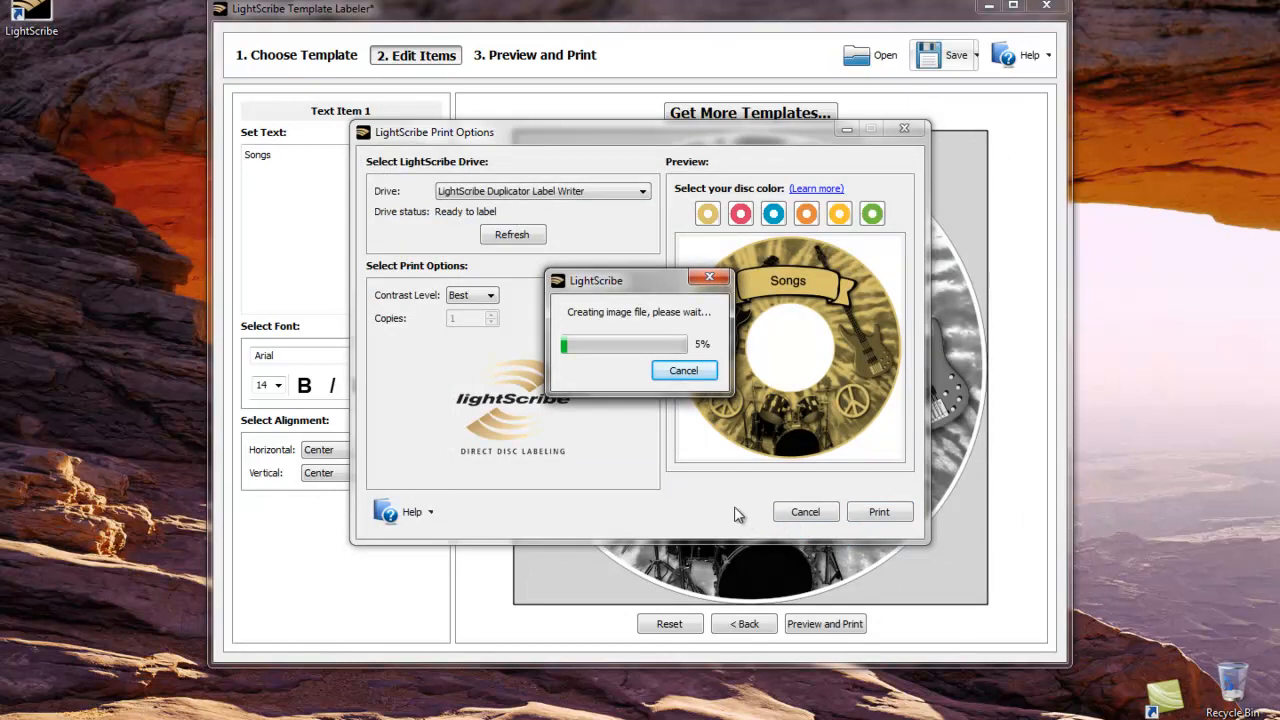
mouse_move(734, 508)
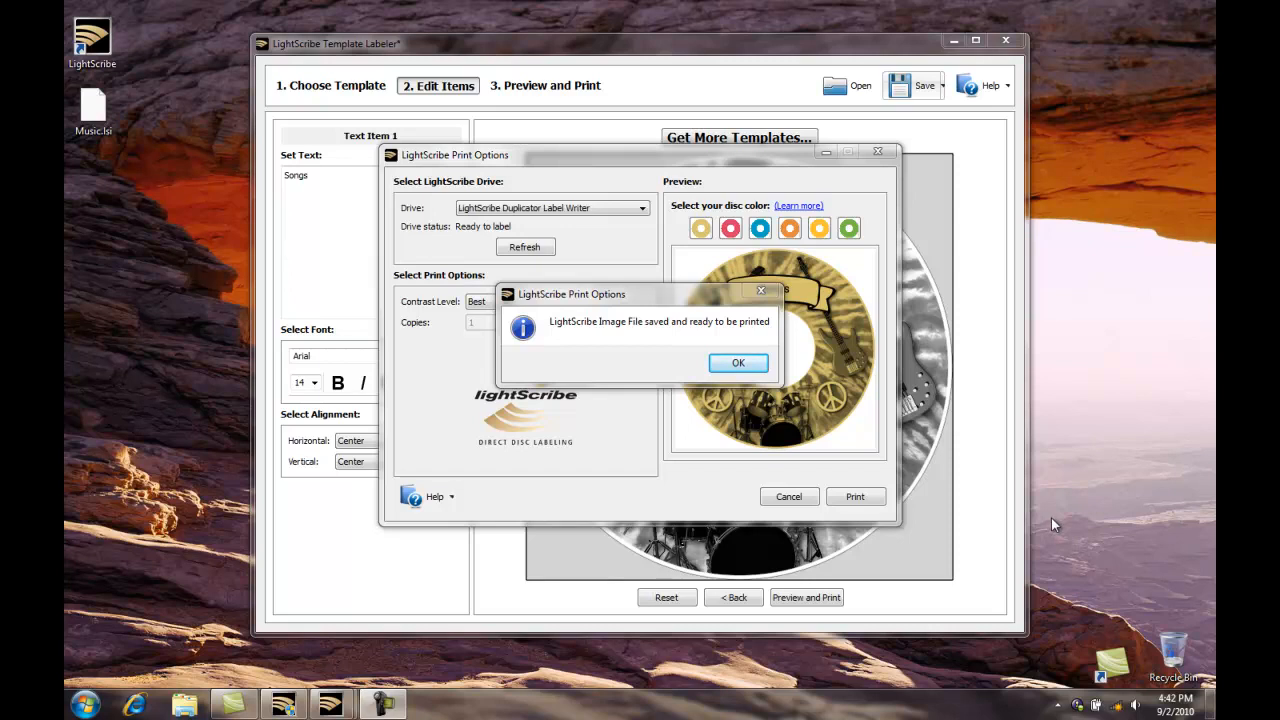
mouse_move(772, 380)
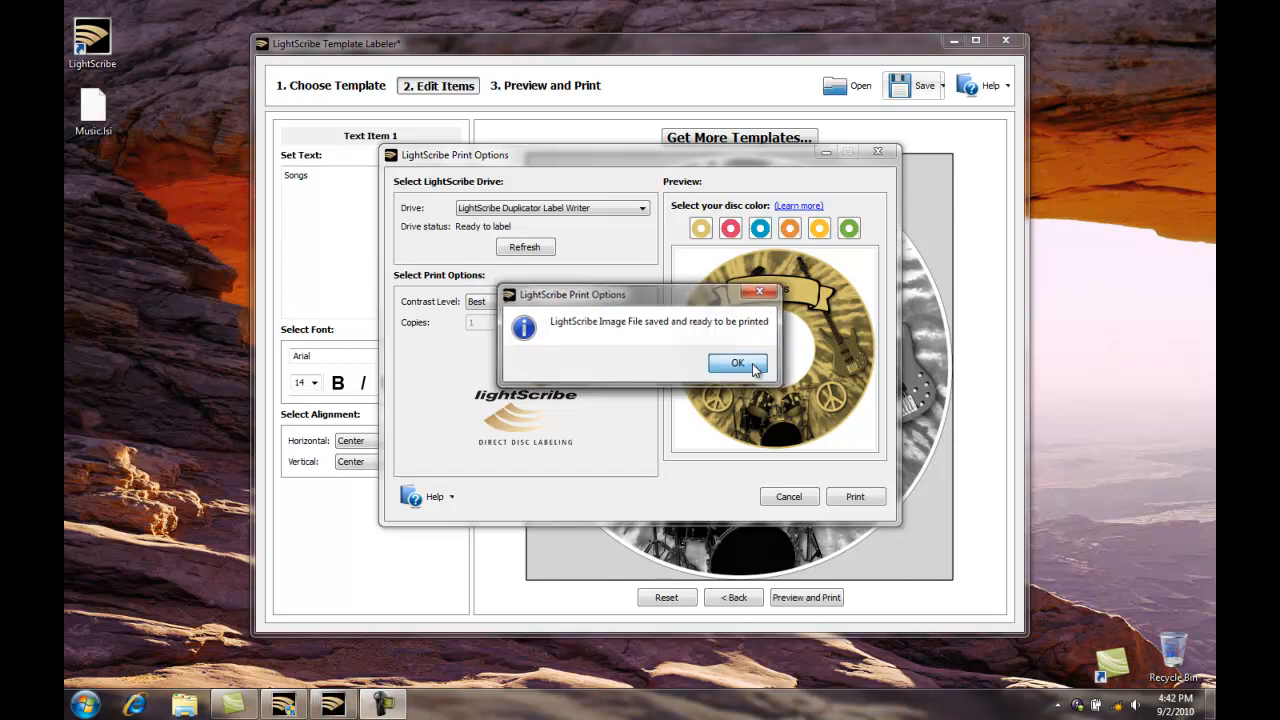
Dismiss the notice that the Music image file is saved and ready to print
left_click(736, 362)
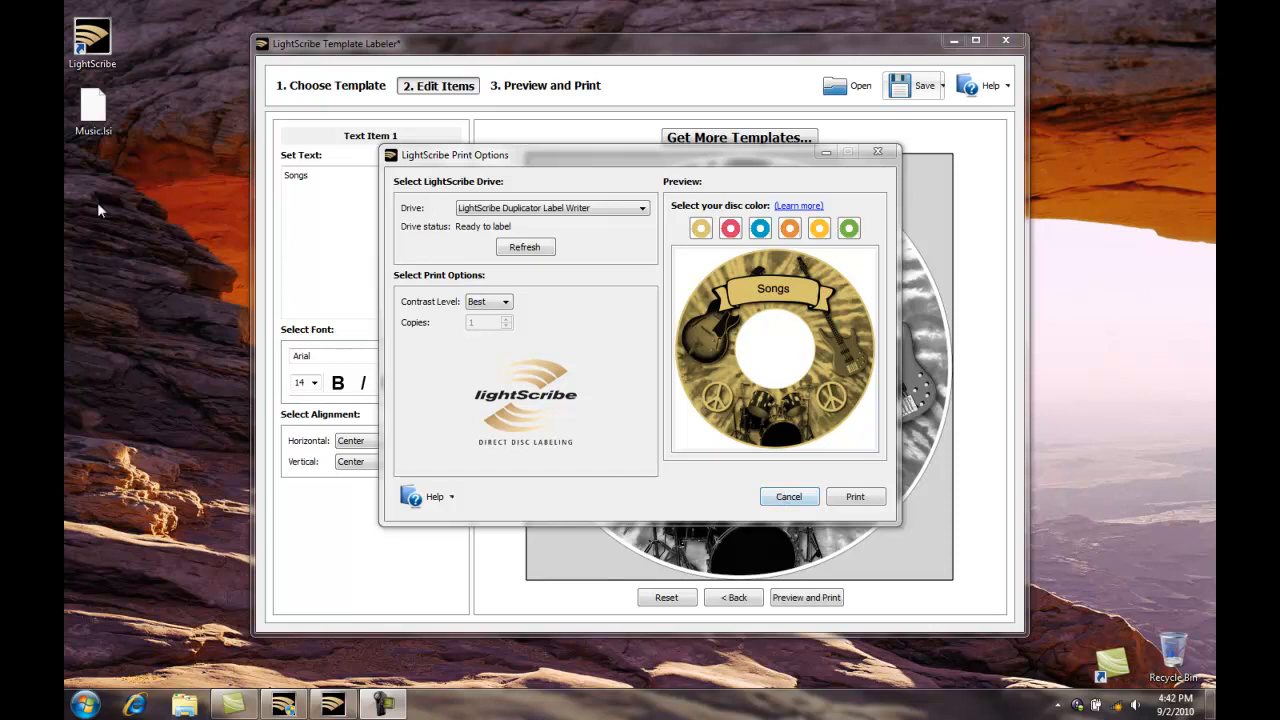
left_click(92, 104)
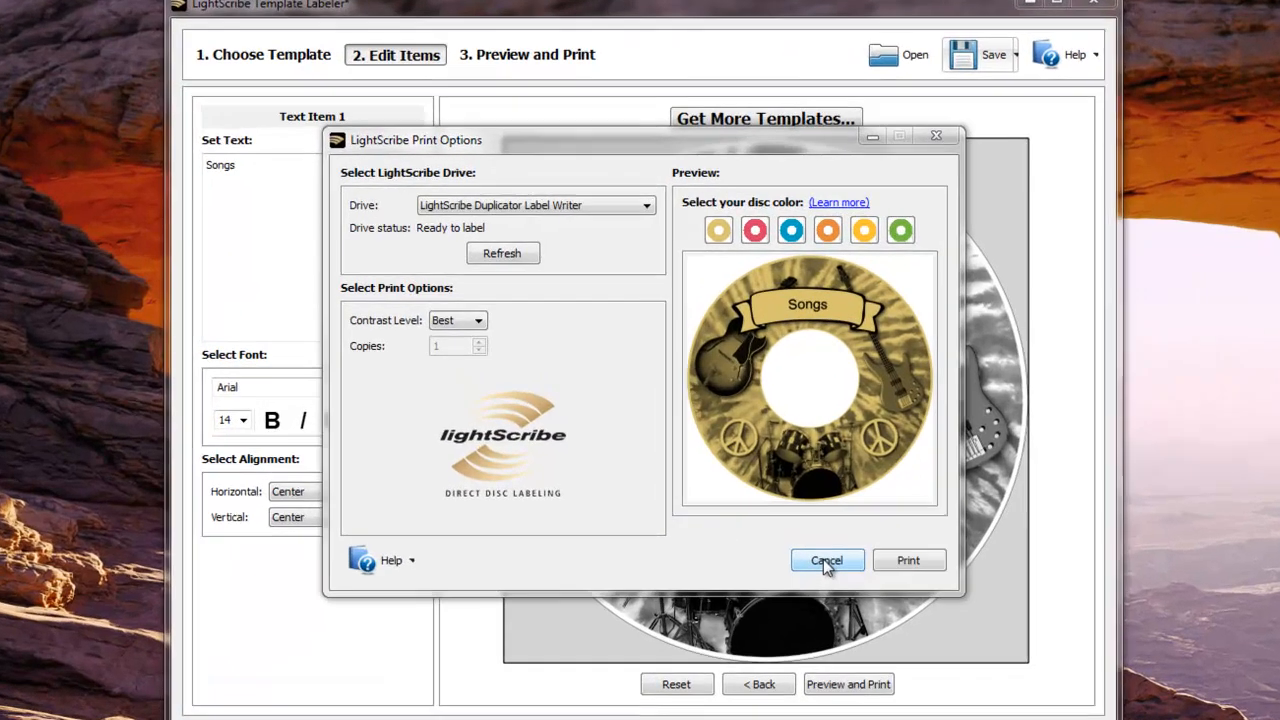
Cancel the print options and quit the labeler without saving the label design
left_click(826, 560)
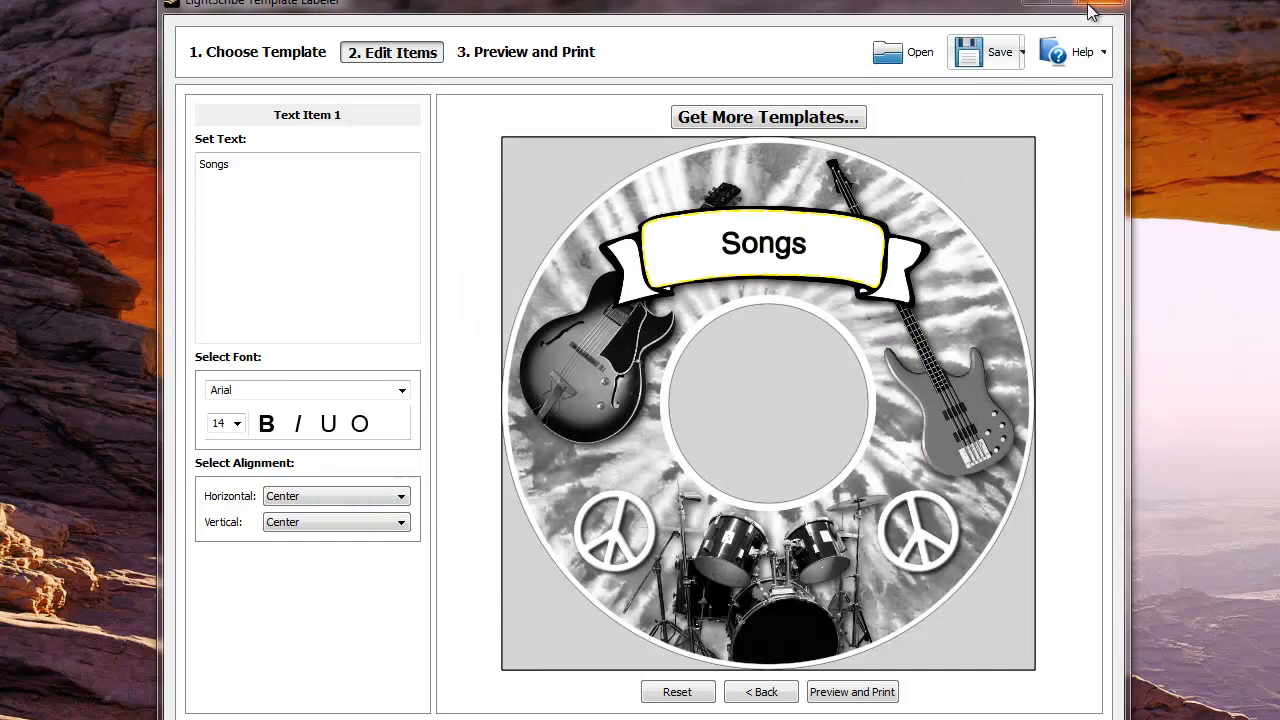
mouse_move(1092, 8)
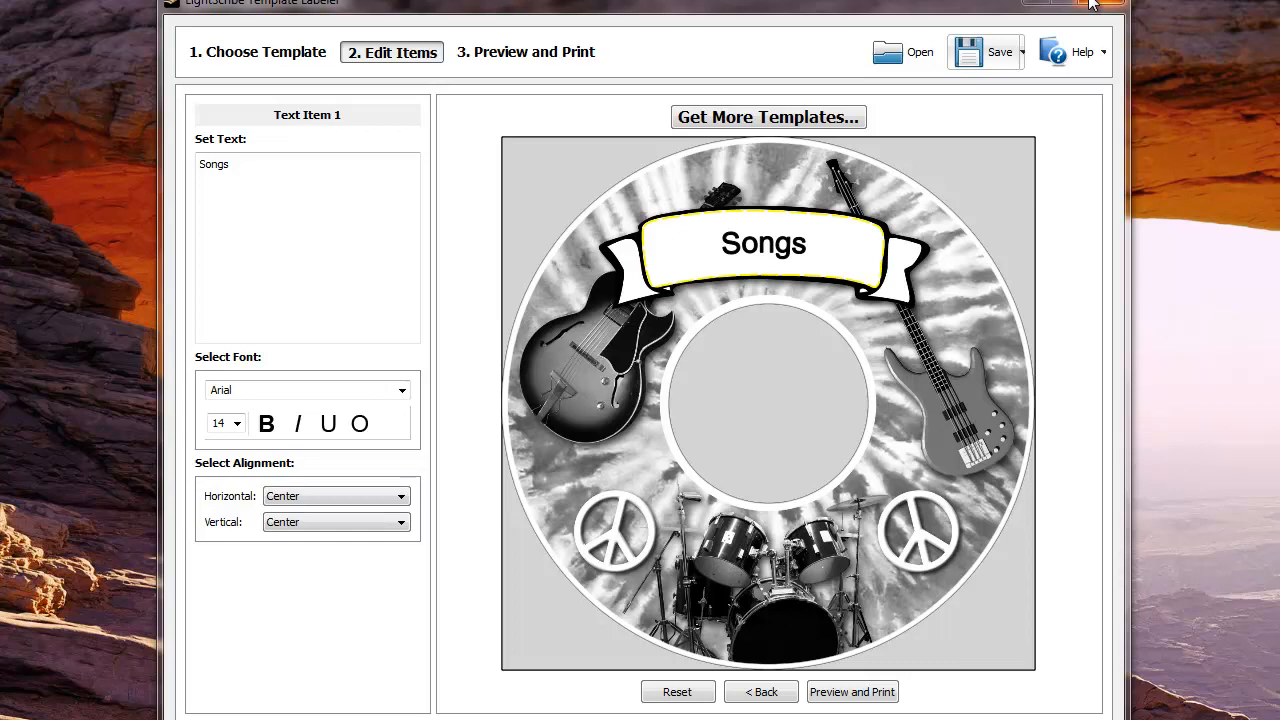
left_click(1092, 4)
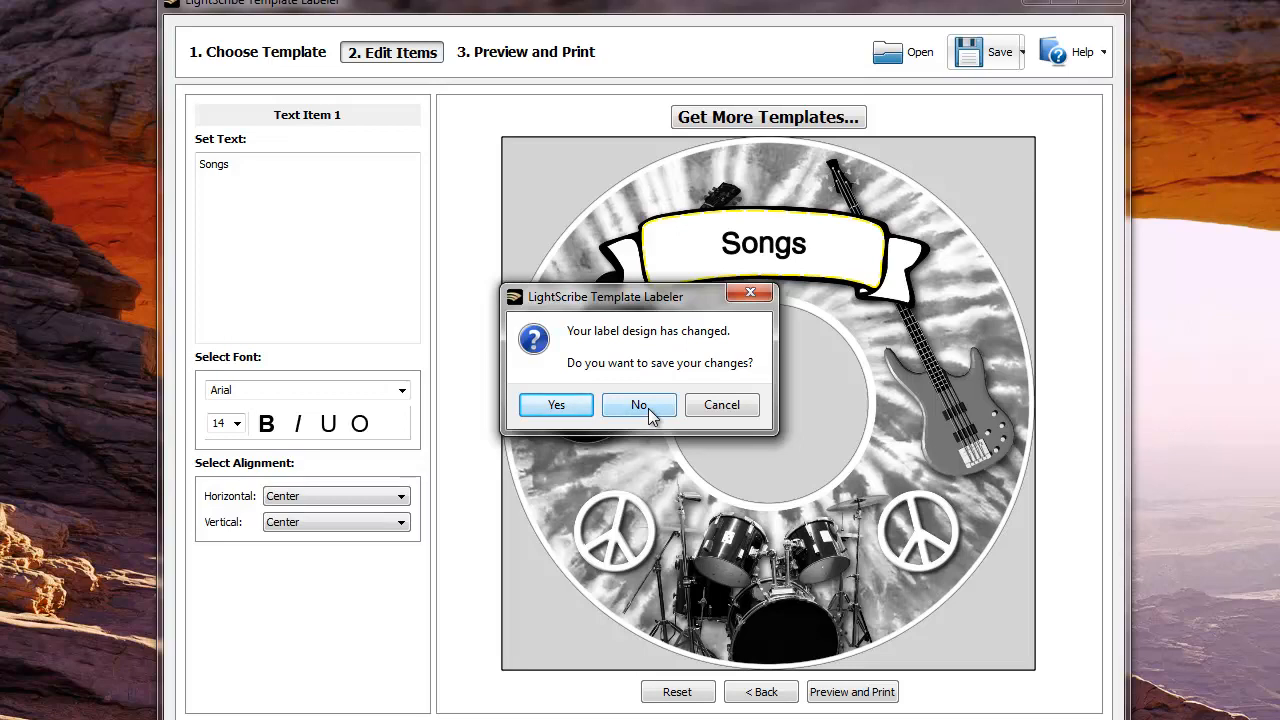
left_click(638, 404)
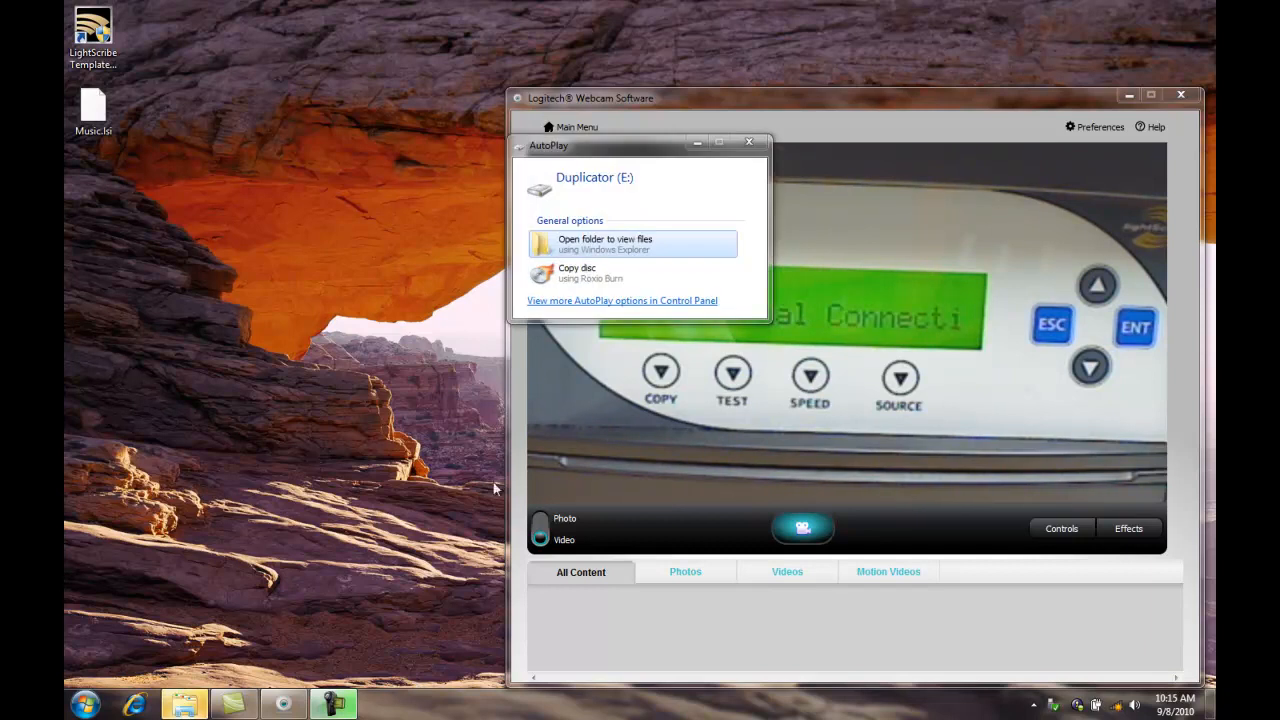
mouse_move(590, 248)
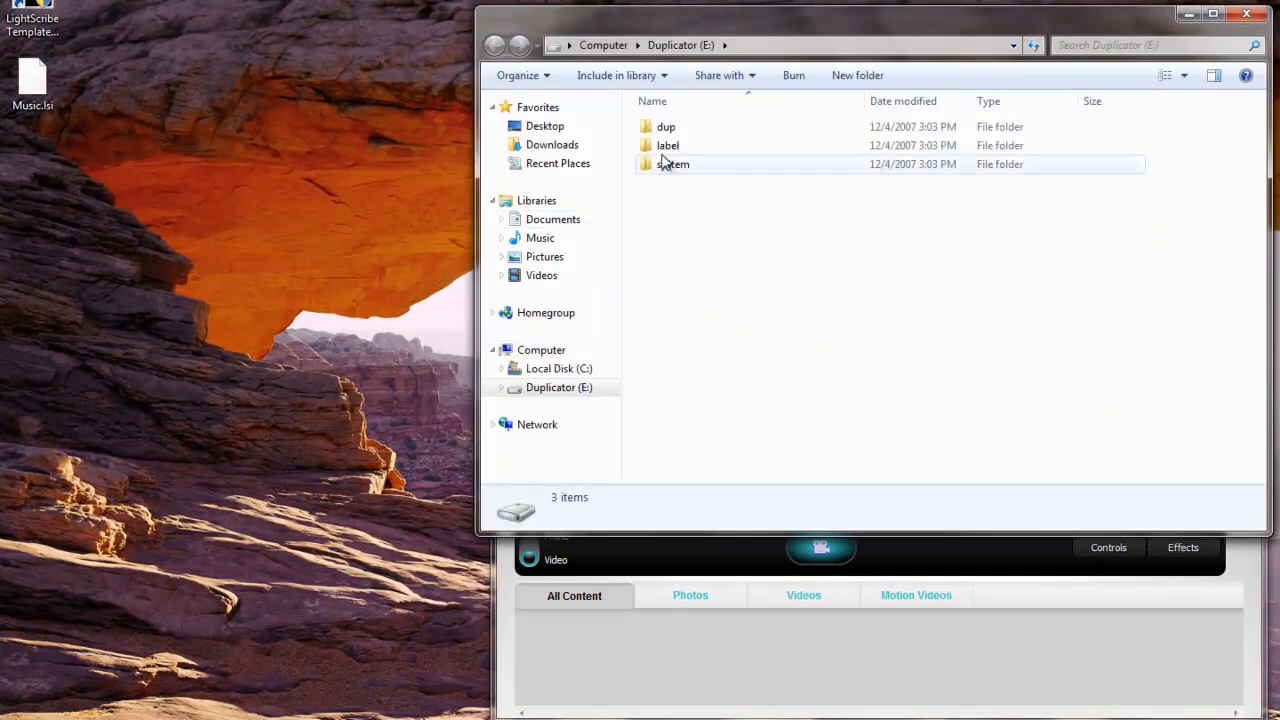
mouse_move(668, 144)
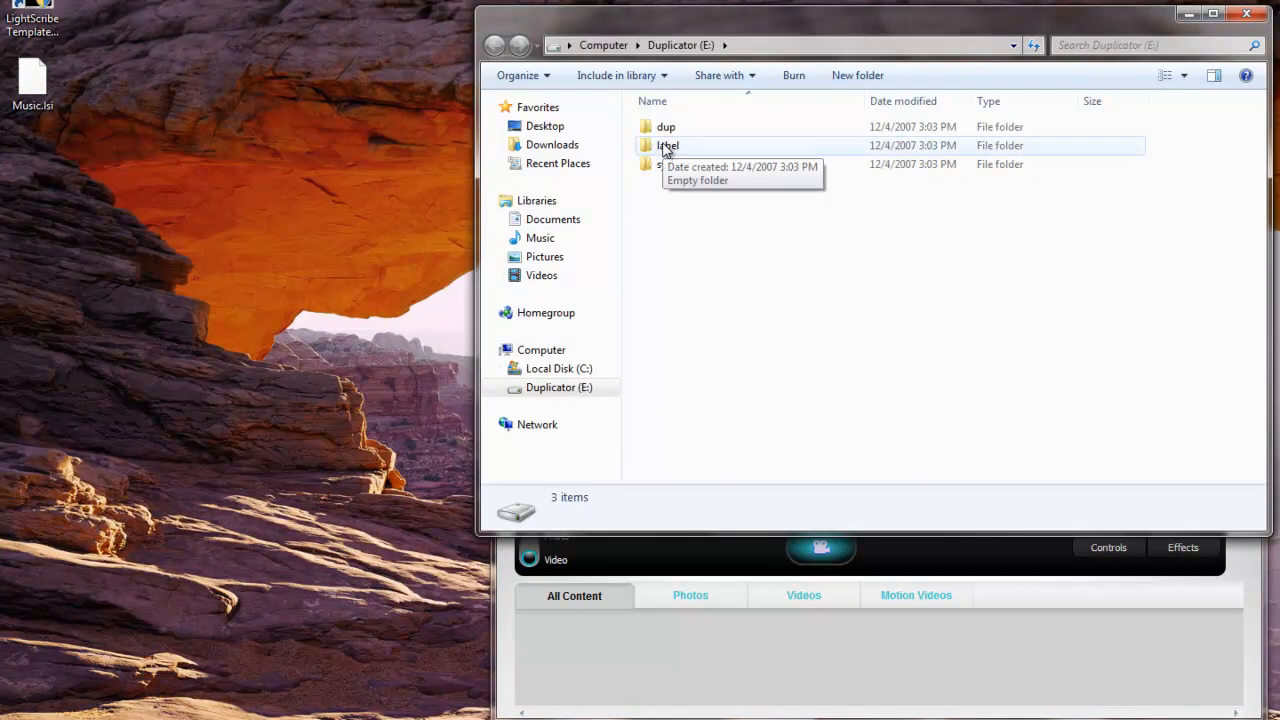
Open the Duplicator's label folder and copy Music.lsi from the desktop
double_click(666, 144)
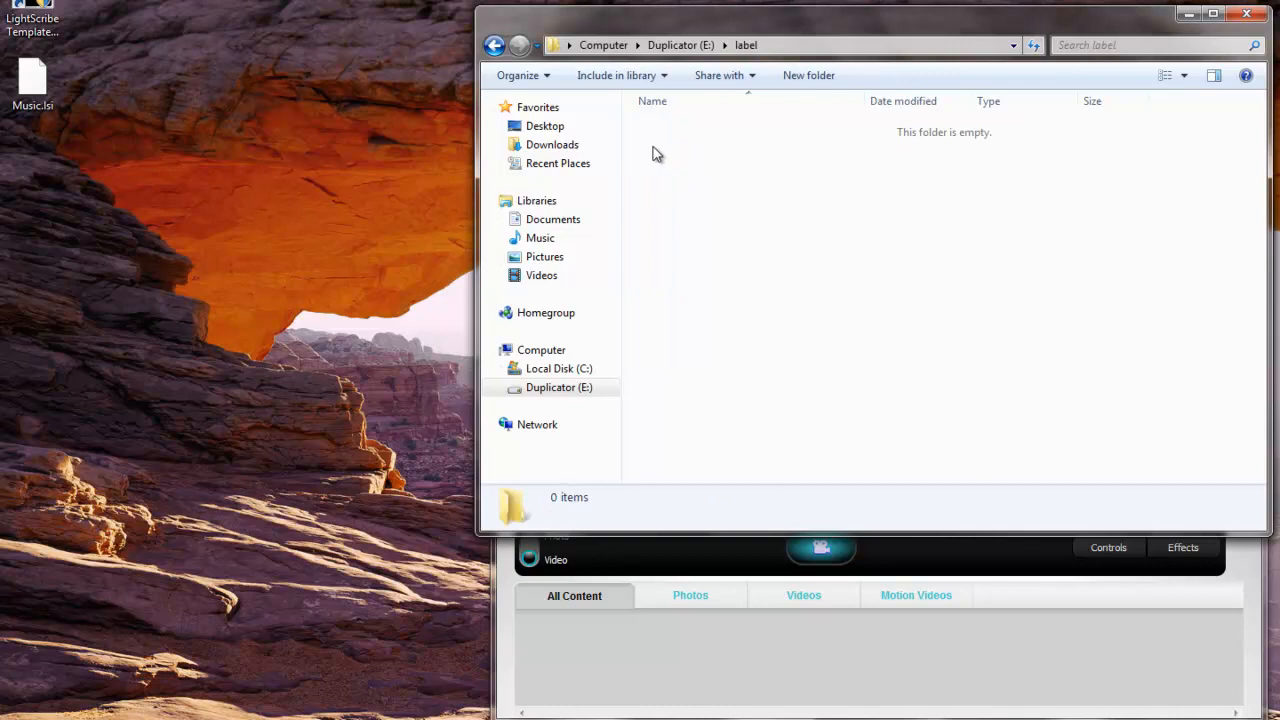
mouse_move(72, 112)
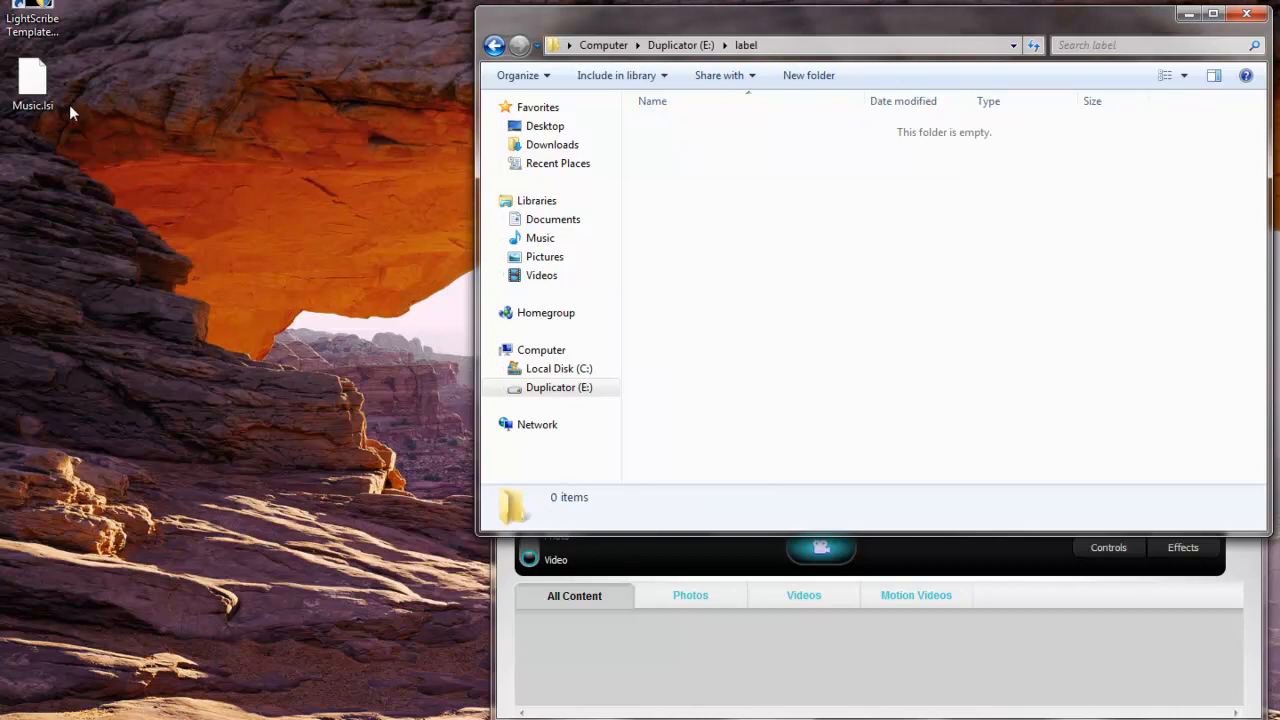
left_click(32, 80)
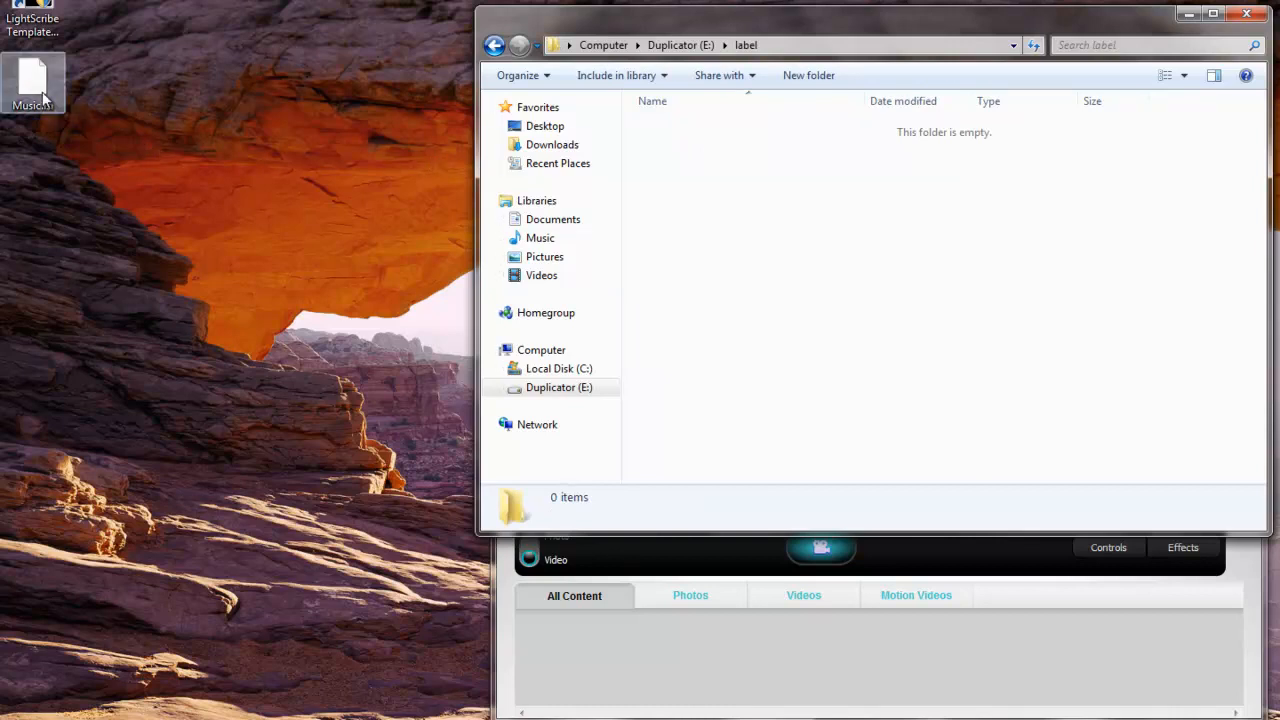
right_click(32, 82)
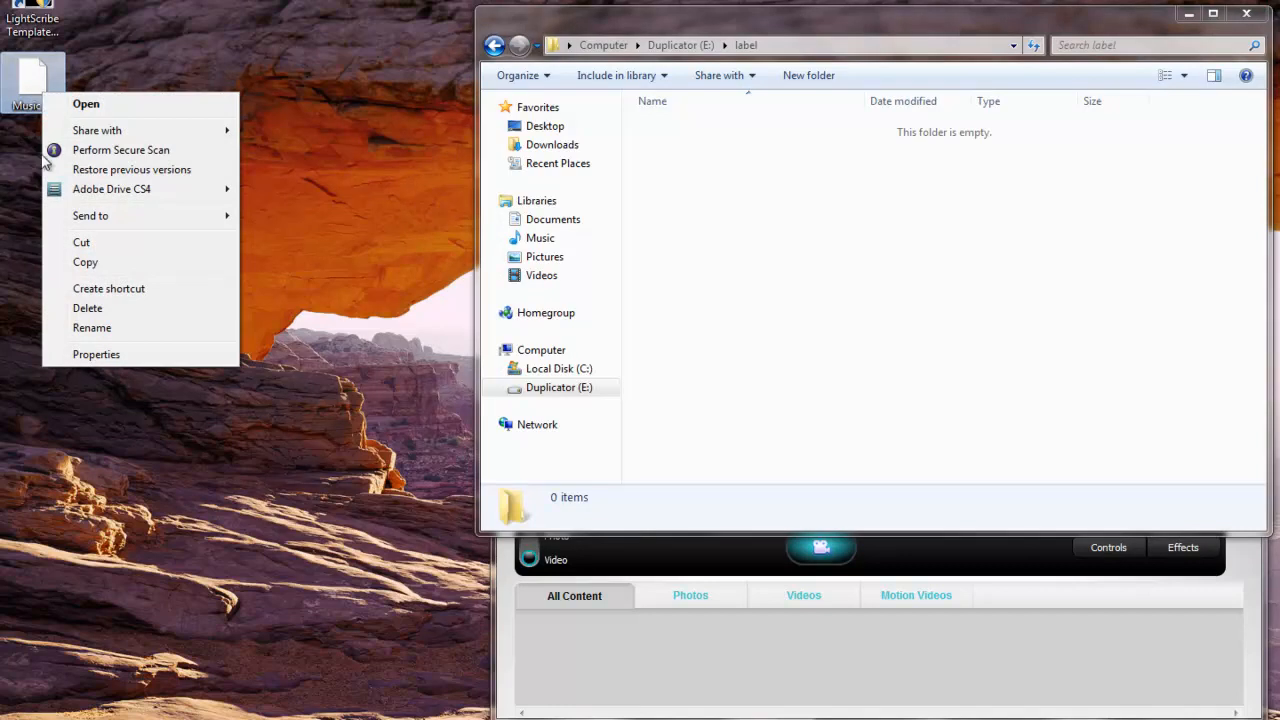
left_click(84, 266)
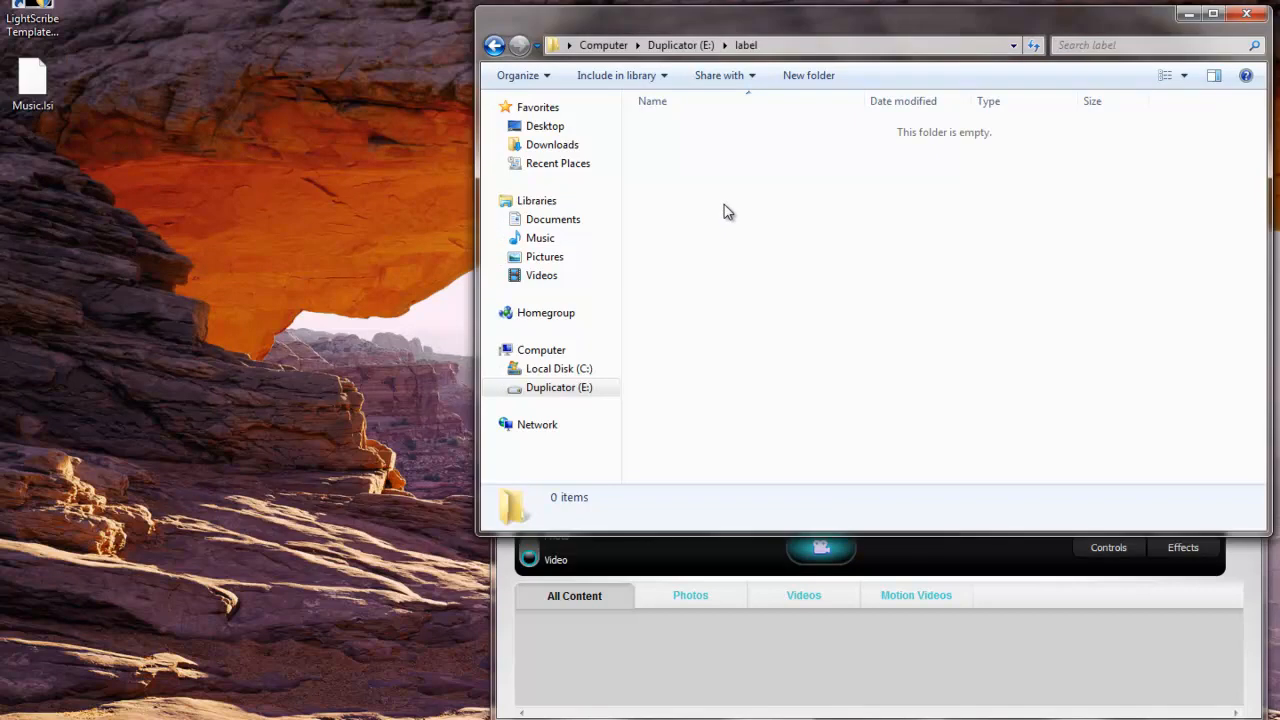
Paste Music.lsi into the empty label folder on the Duplicator drive
right_click(728, 210)
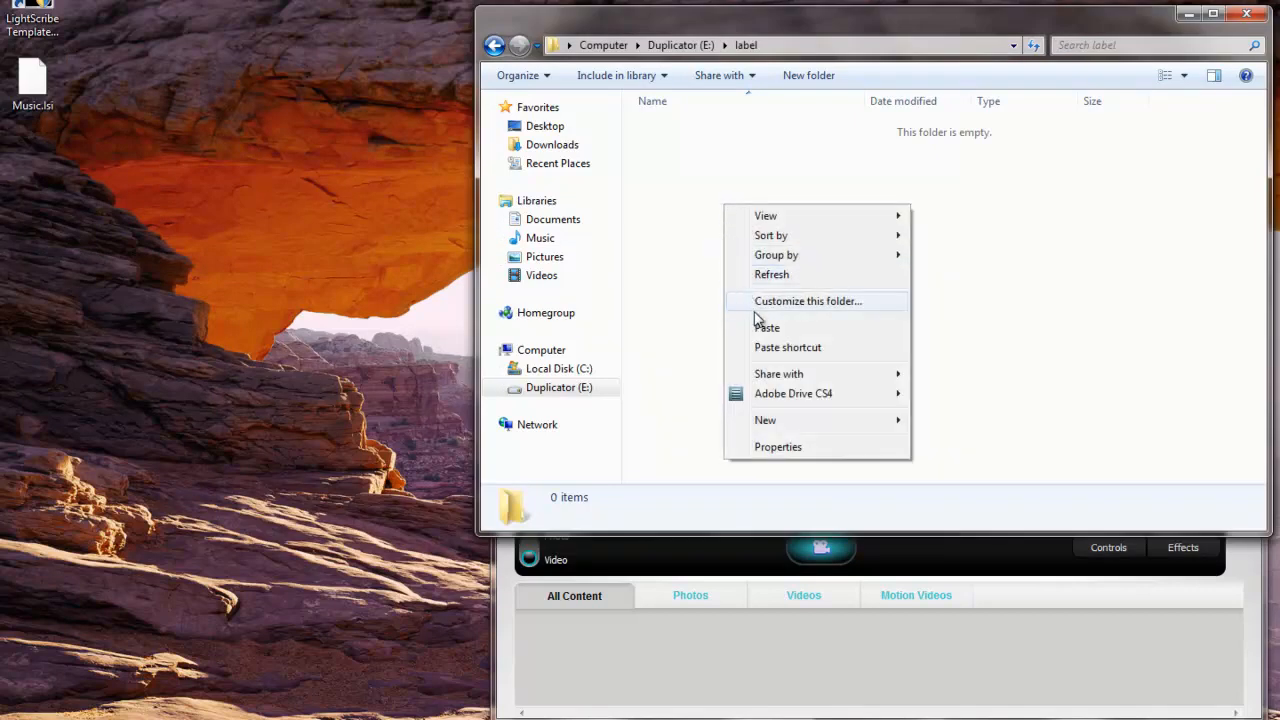
left_click(768, 328)
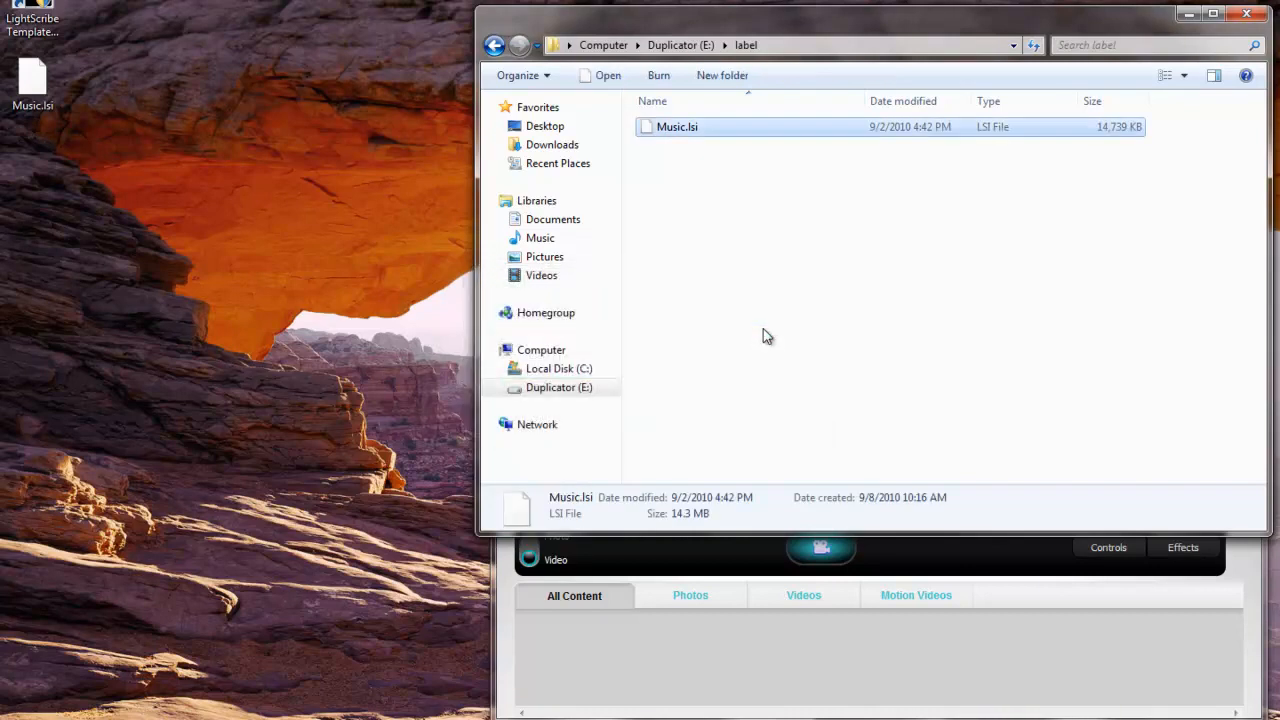
mouse_move(770, 334)
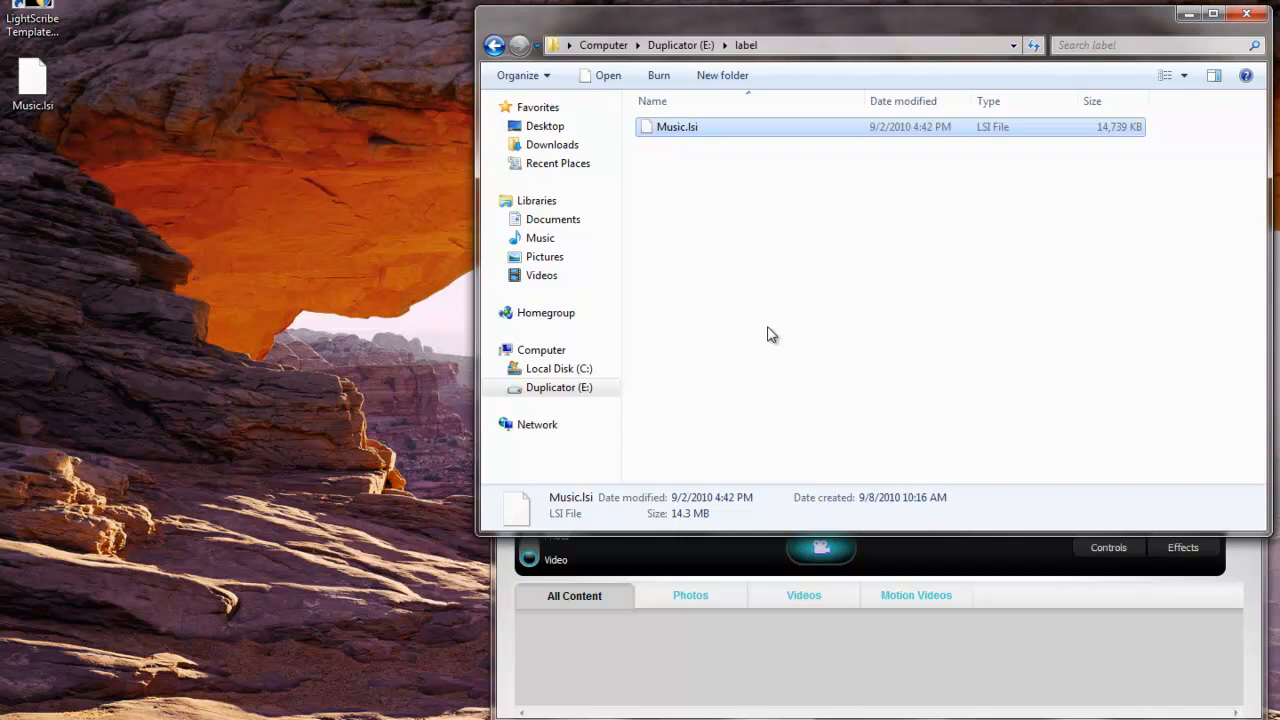
mouse_move(1214, 174)
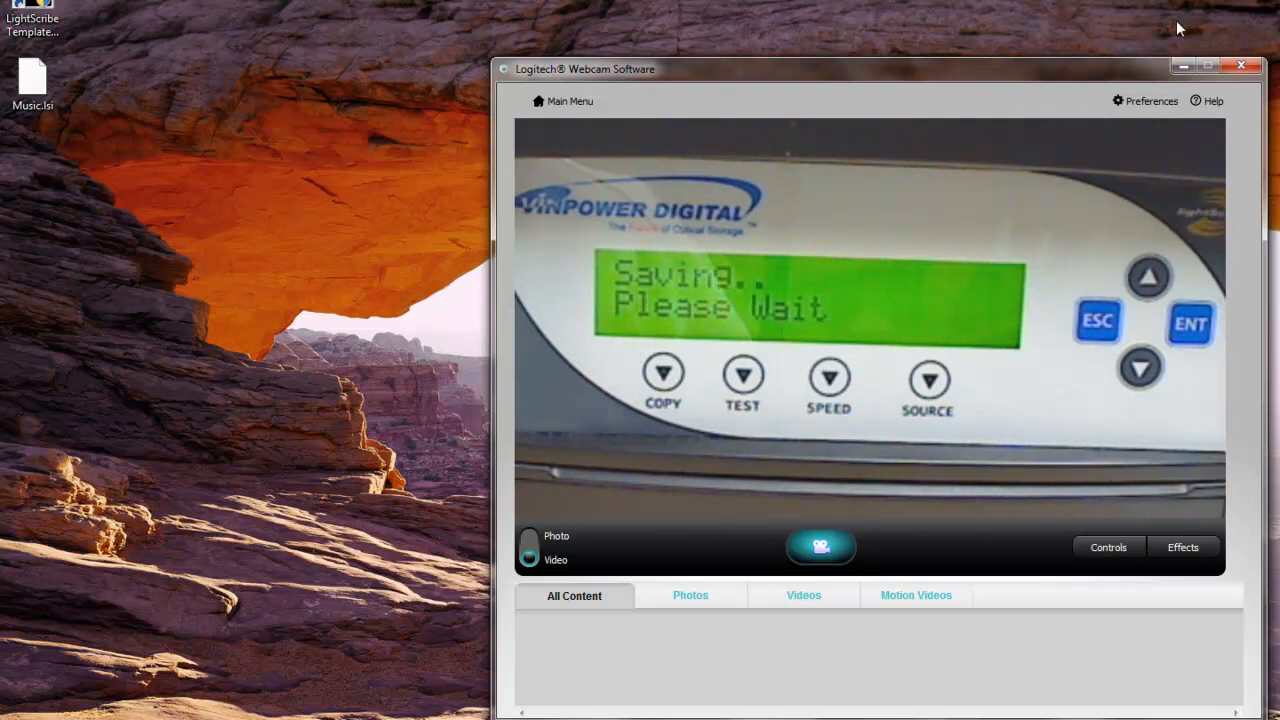
mouse_move(1100, 96)
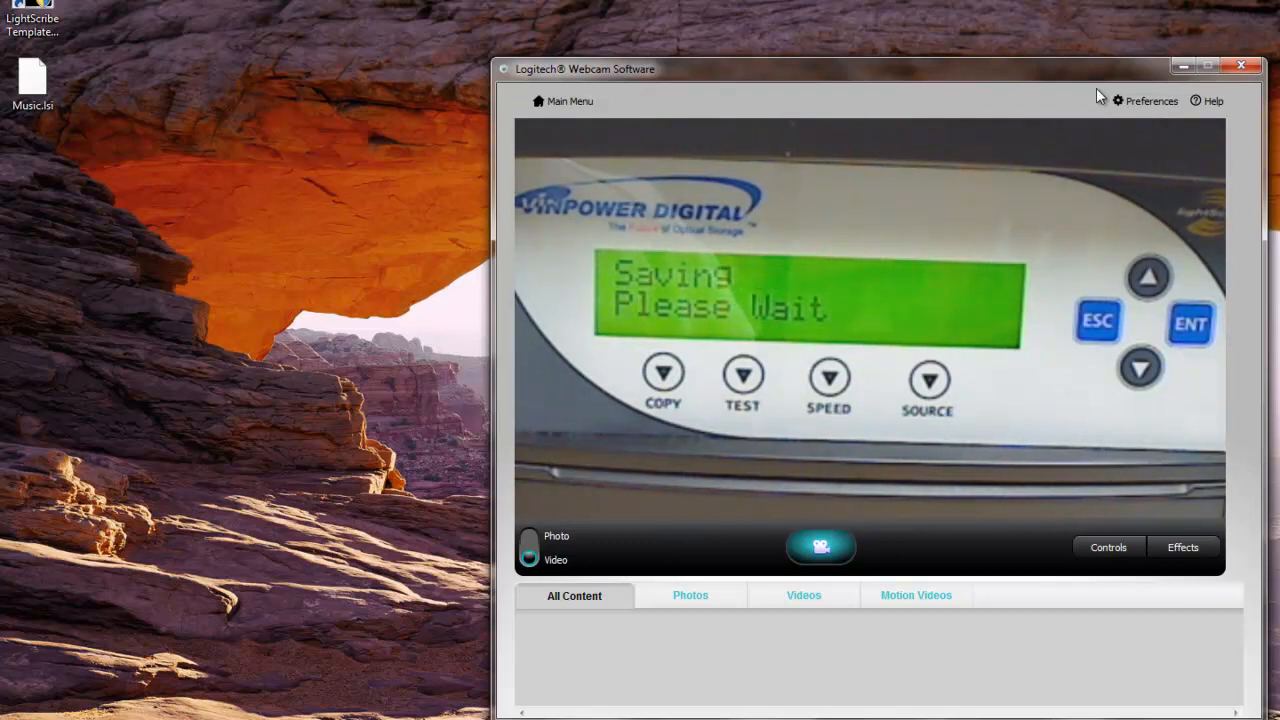